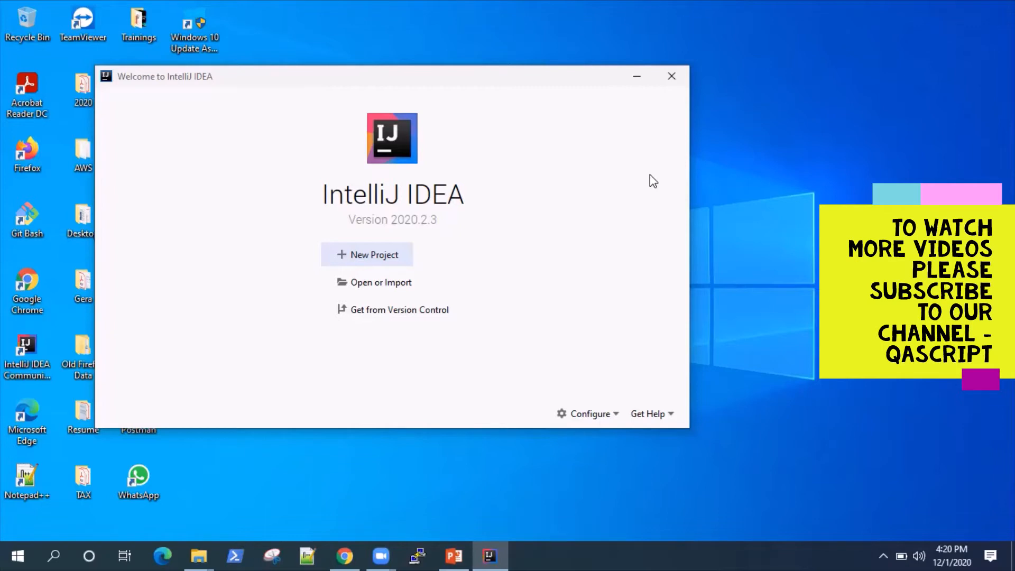
mouse_move(530, 369)
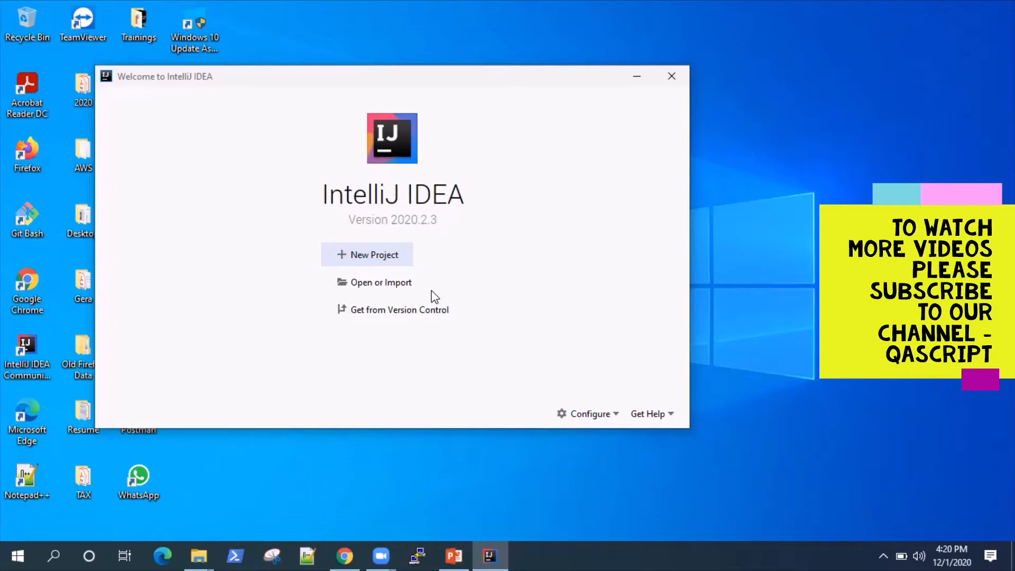
mouse_move(526, 204)
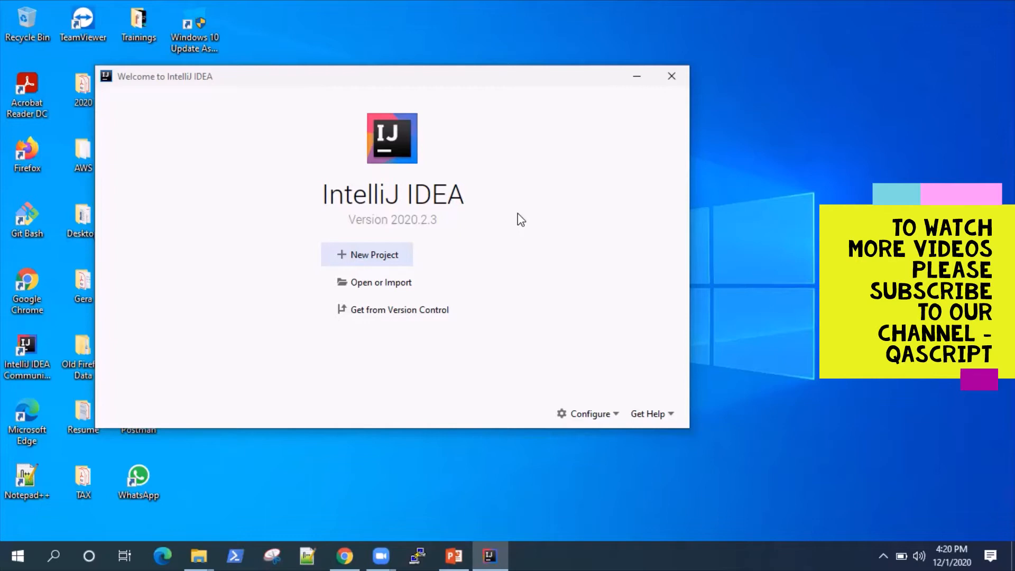
mouse_move(386, 259)
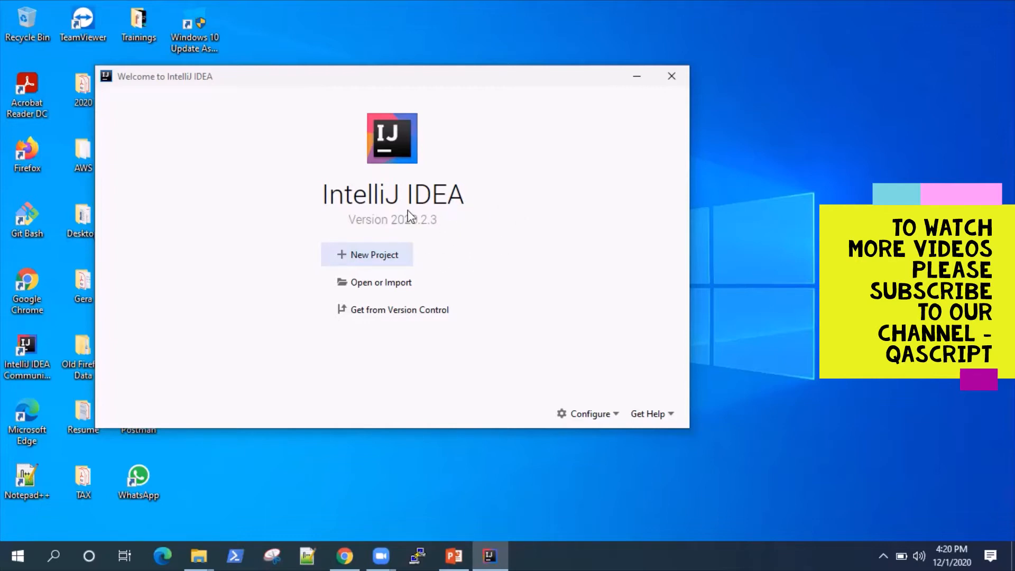
mouse_move(413, 161)
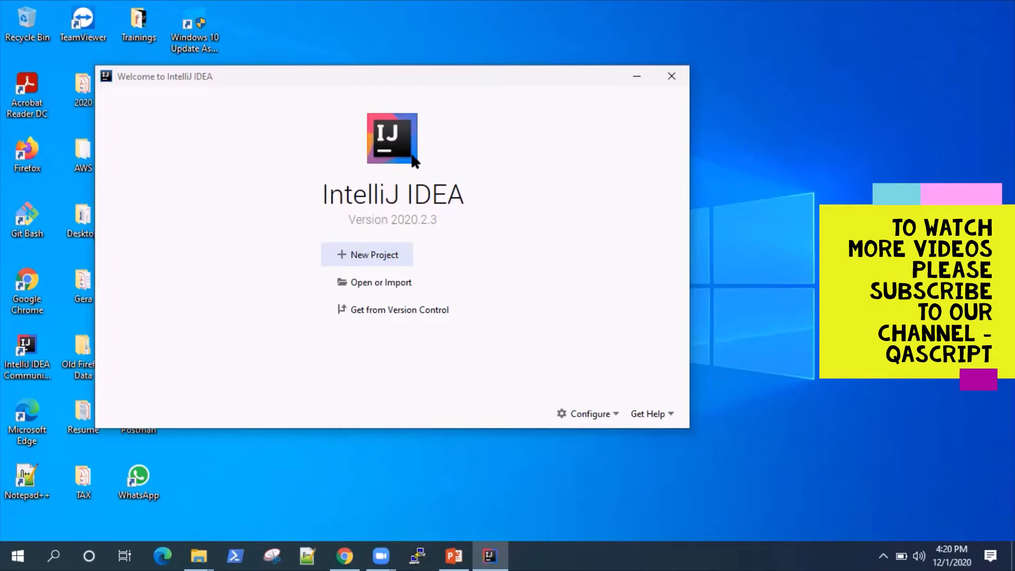
mouse_move(460, 196)
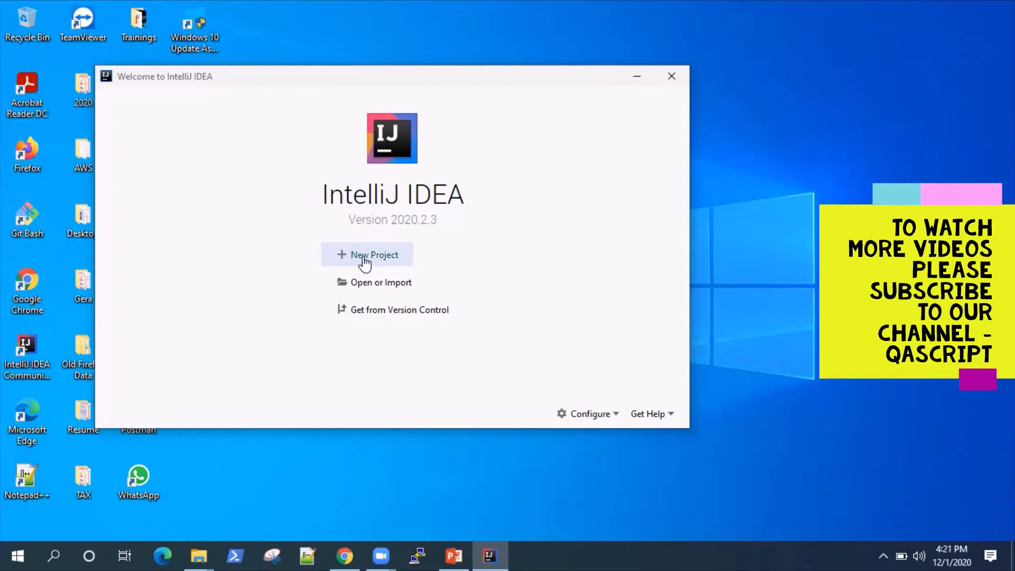
Start a new Maven project from the New Project dialog.
click(366, 255)
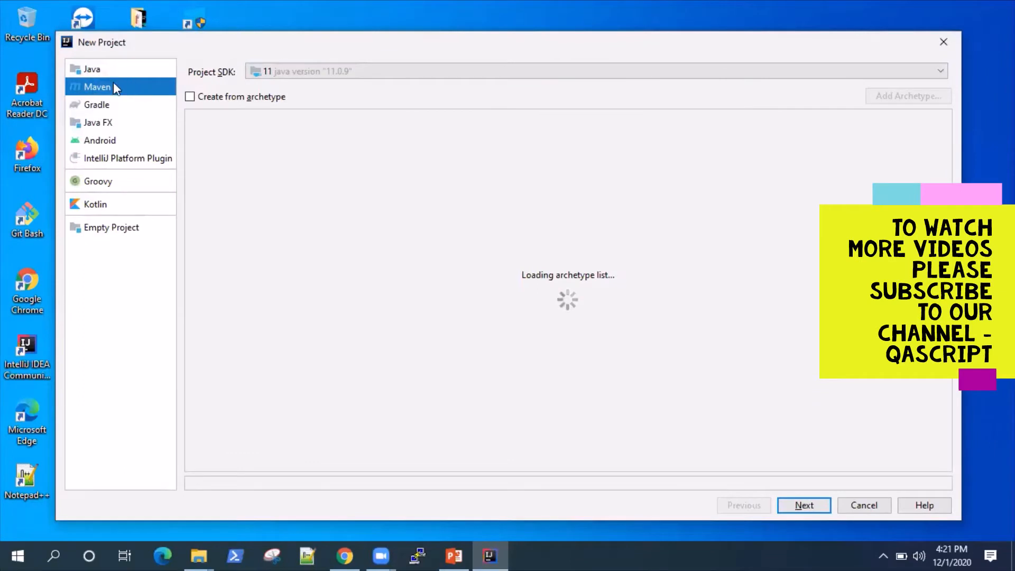
mouse_move(540, 57)
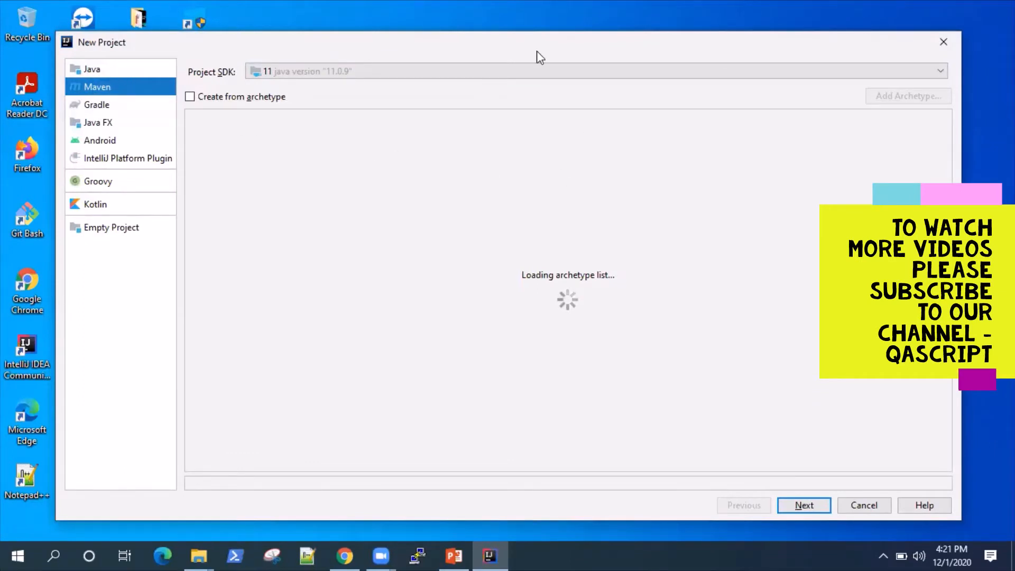
click(803, 505)
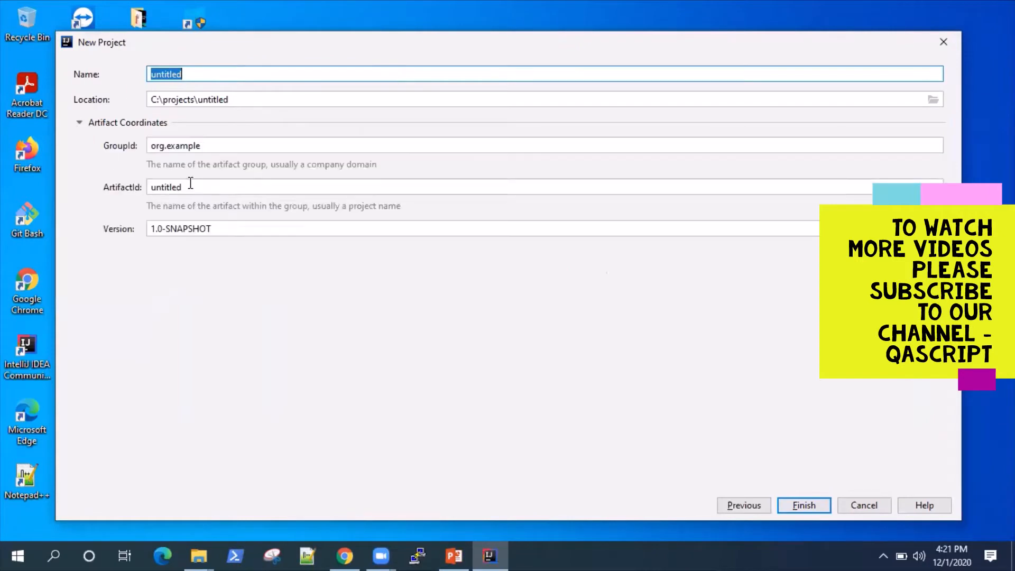
mouse_move(137, 189)
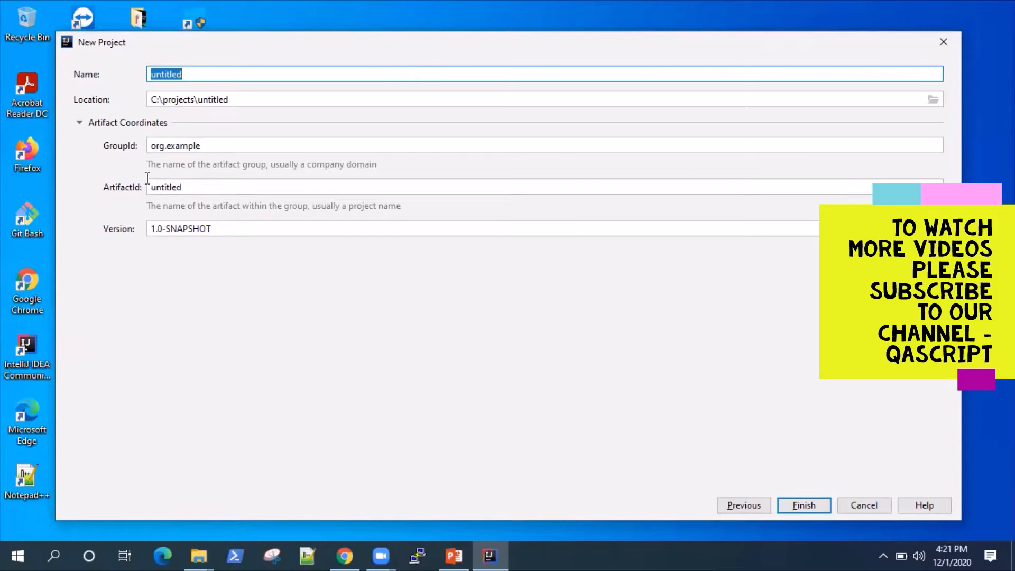
mouse_move(129, 238)
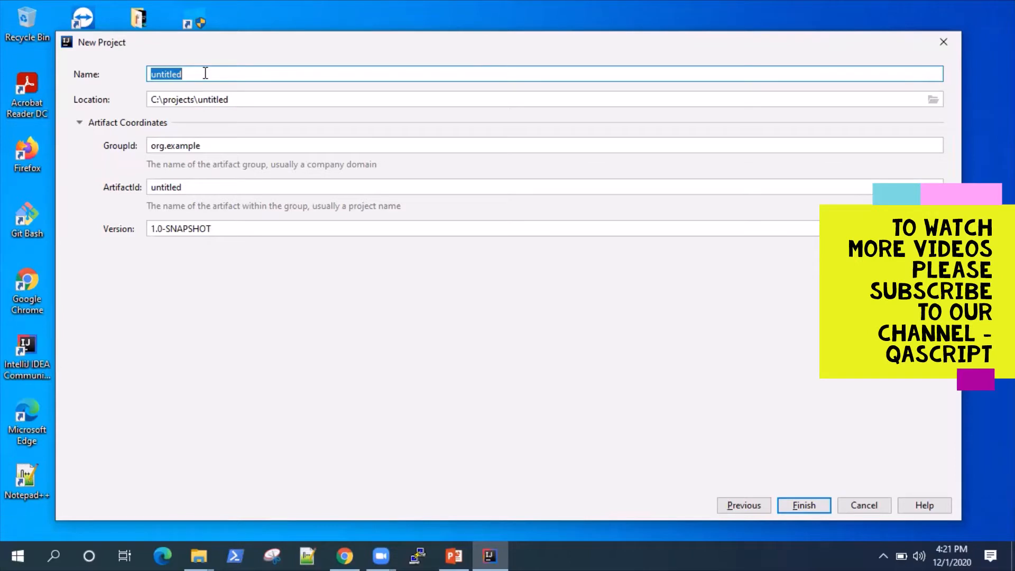
Name the project restassured-demo with GroupId com.qascript and create it.
text(re)
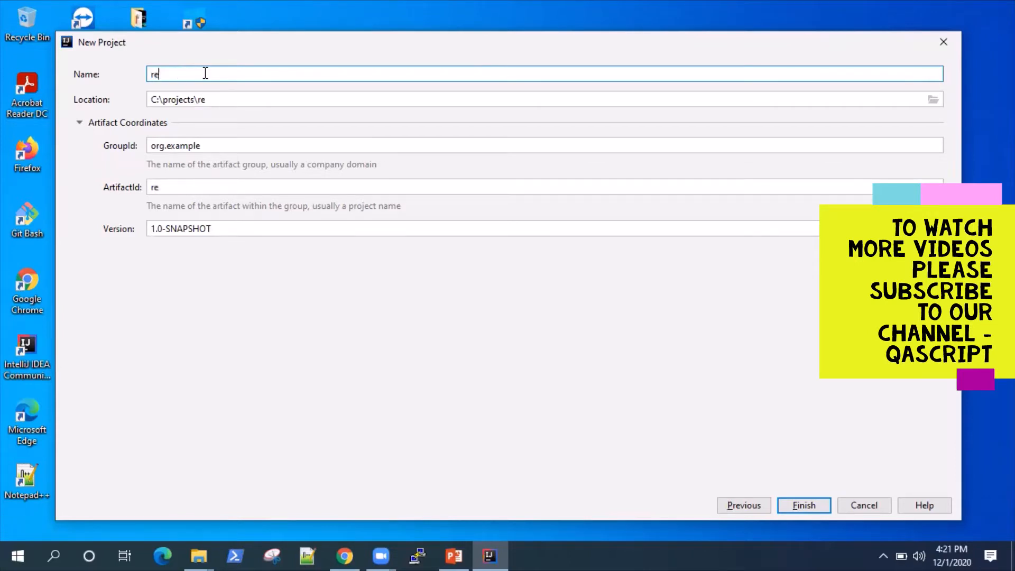
text(stas)
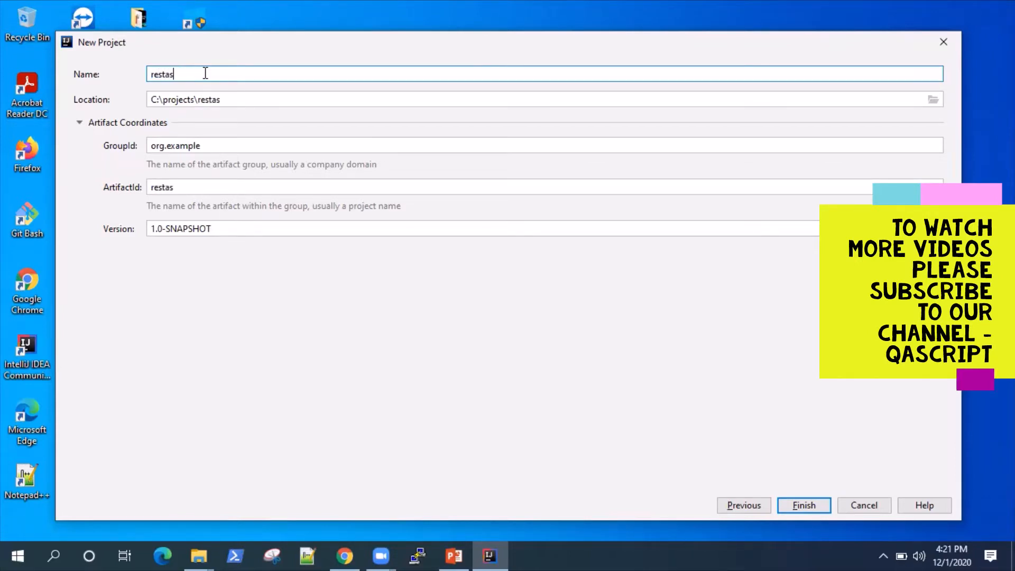
text(sured)
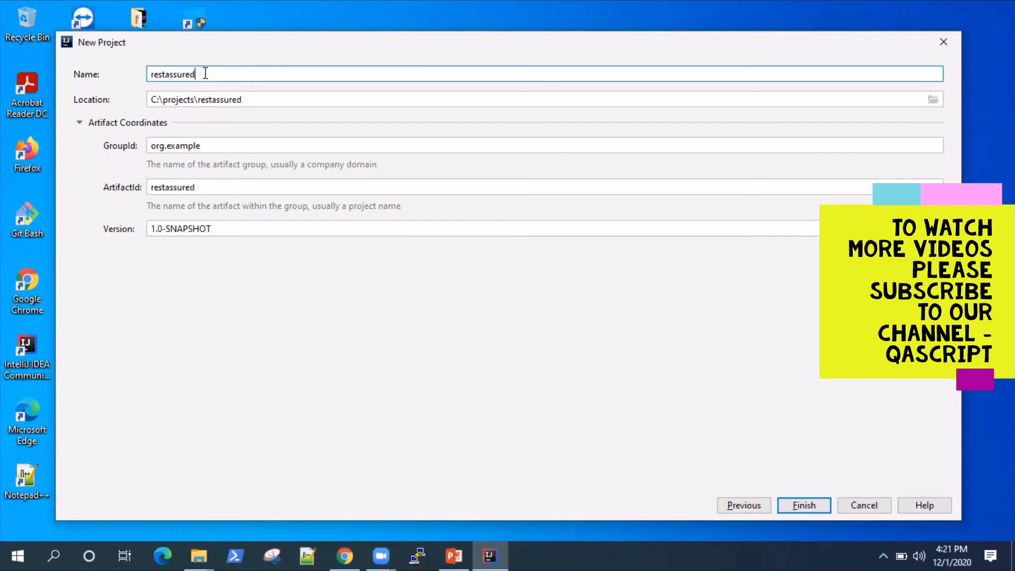
text(-demo)
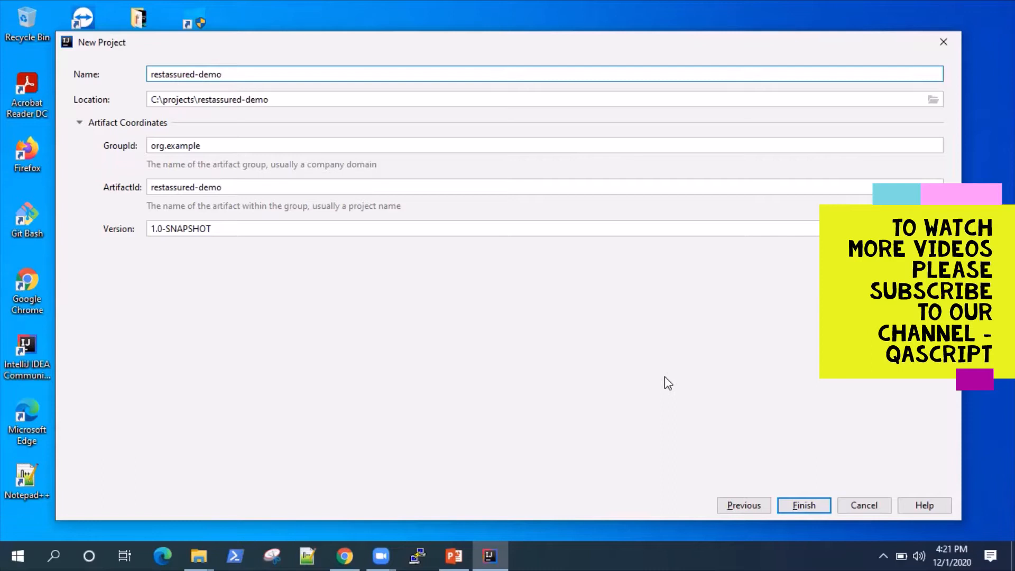
click(216, 145)
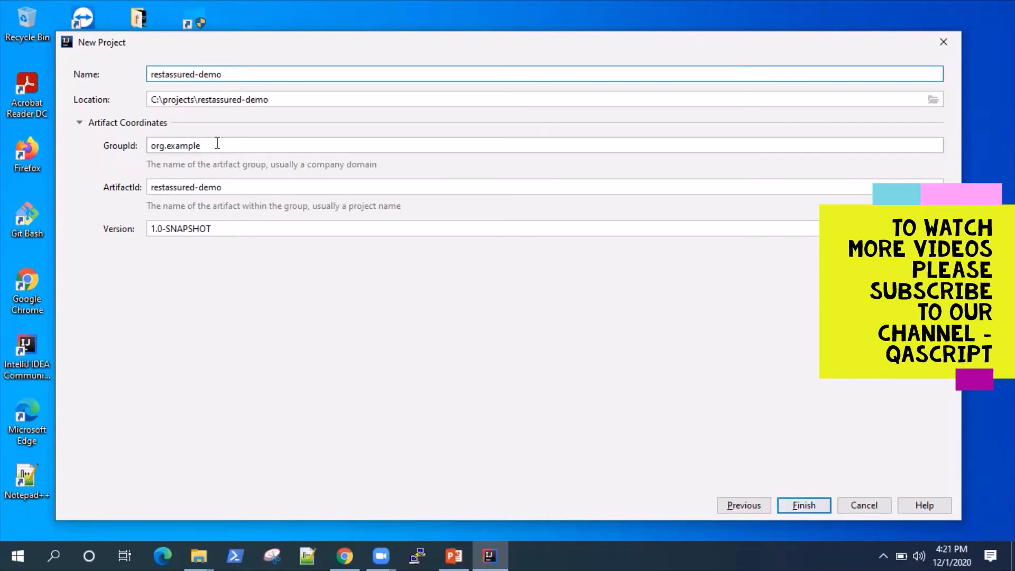
text(com)
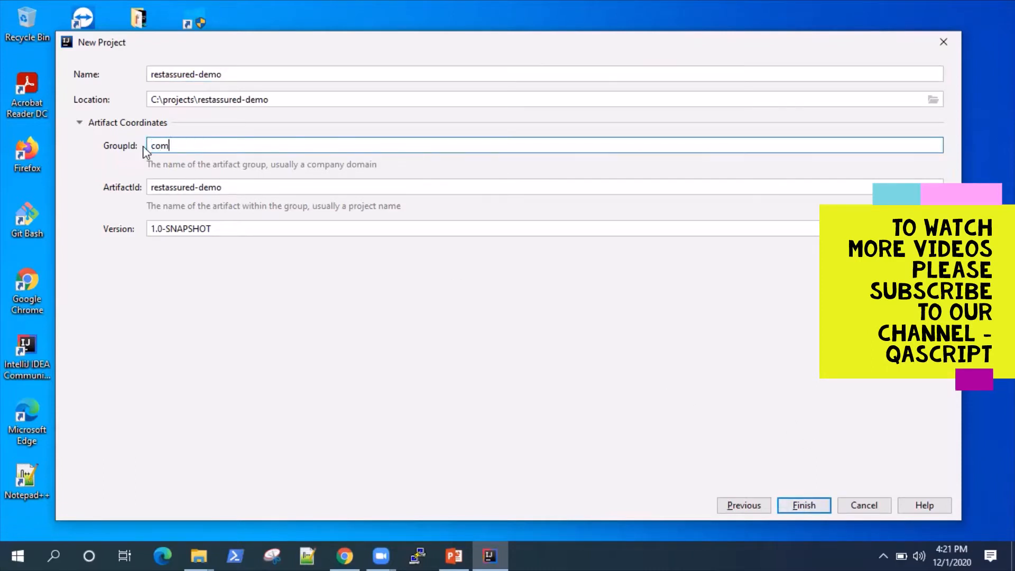
text(.qascript)
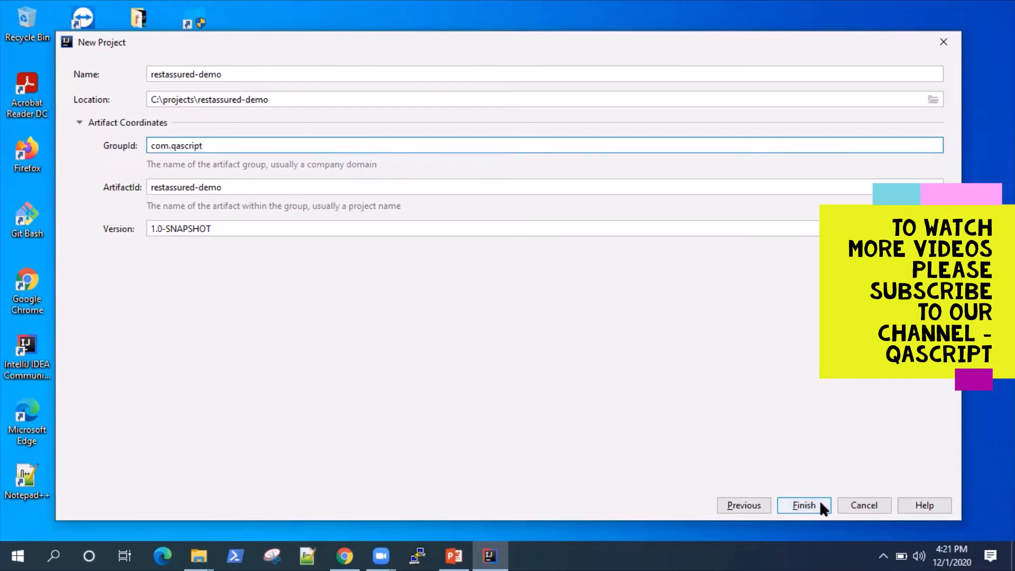
click(803, 505)
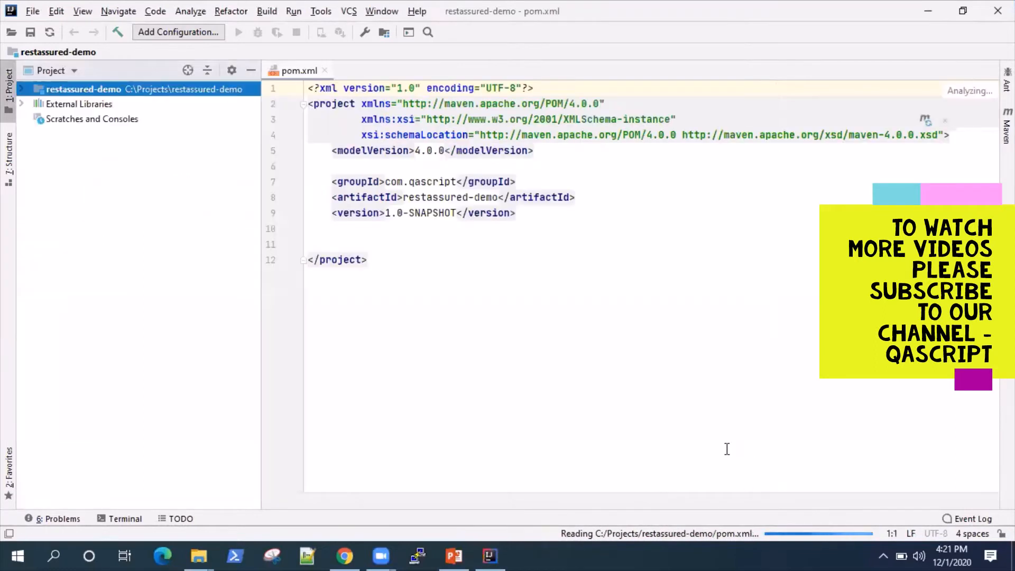
mouse_move(89, 313)
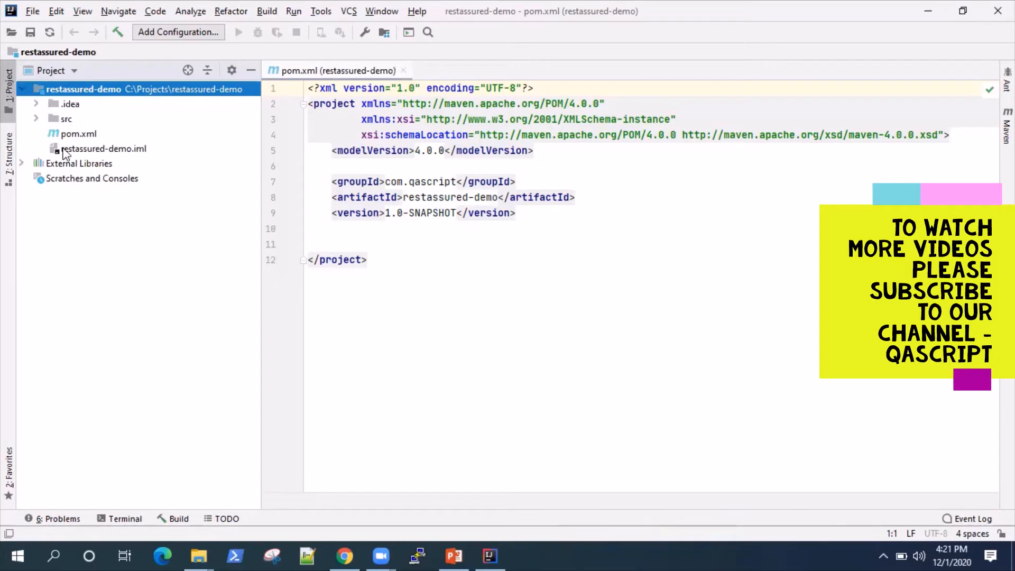
Expand src, open pom.xml and begin a new element below the version tag.
click(65, 118)
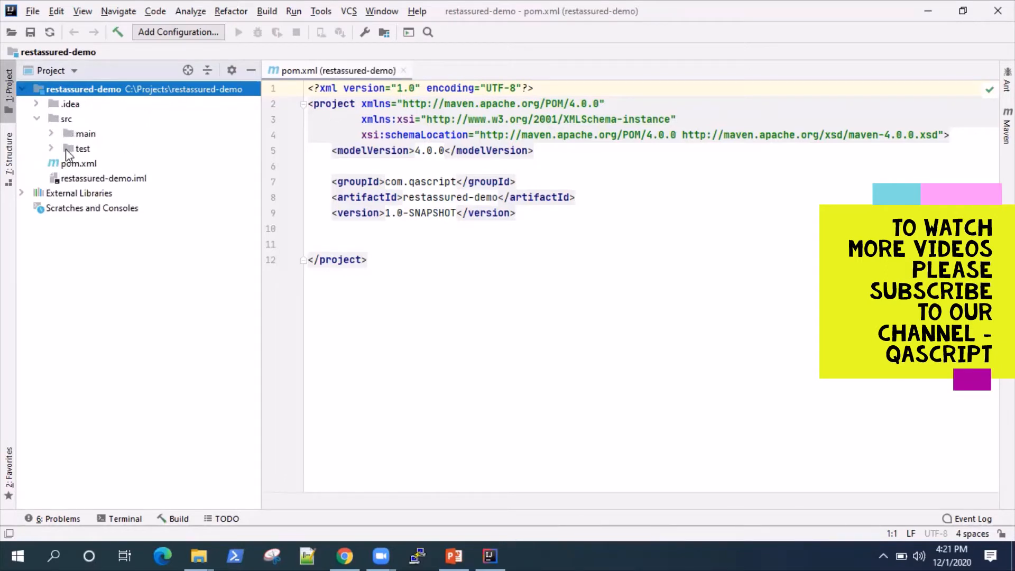
click(78, 162)
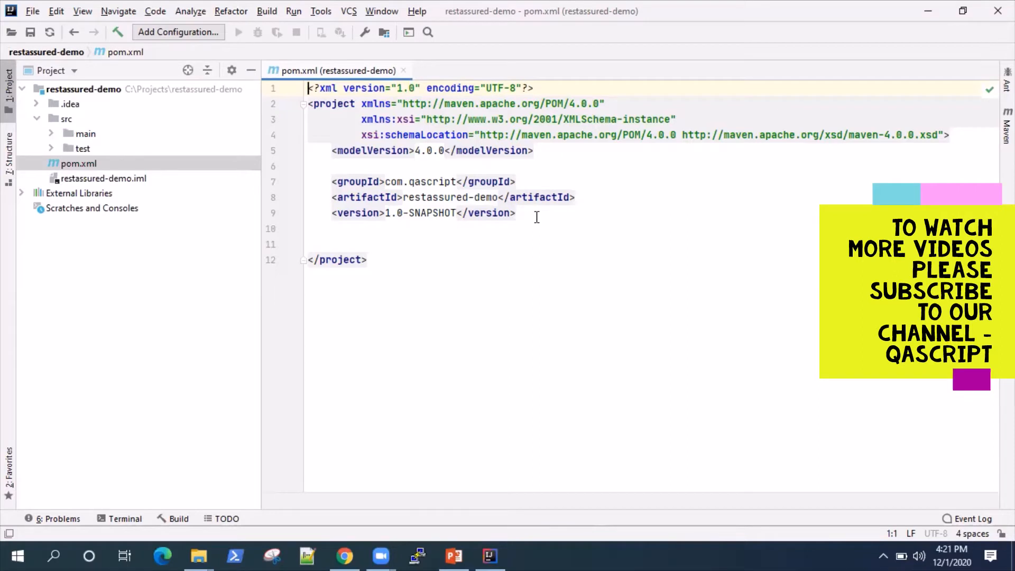
mouse_move(534, 217)
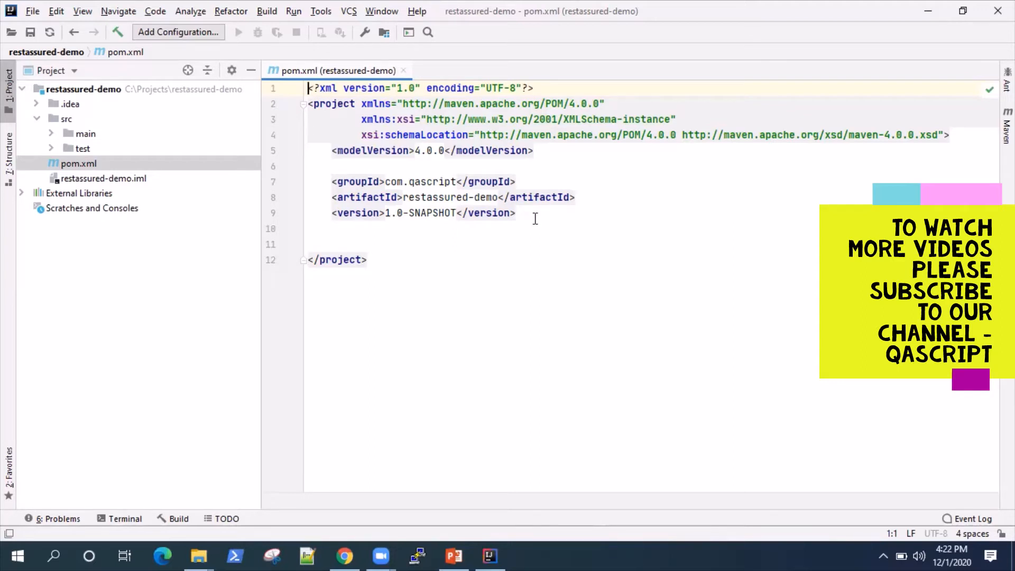
key(enter)
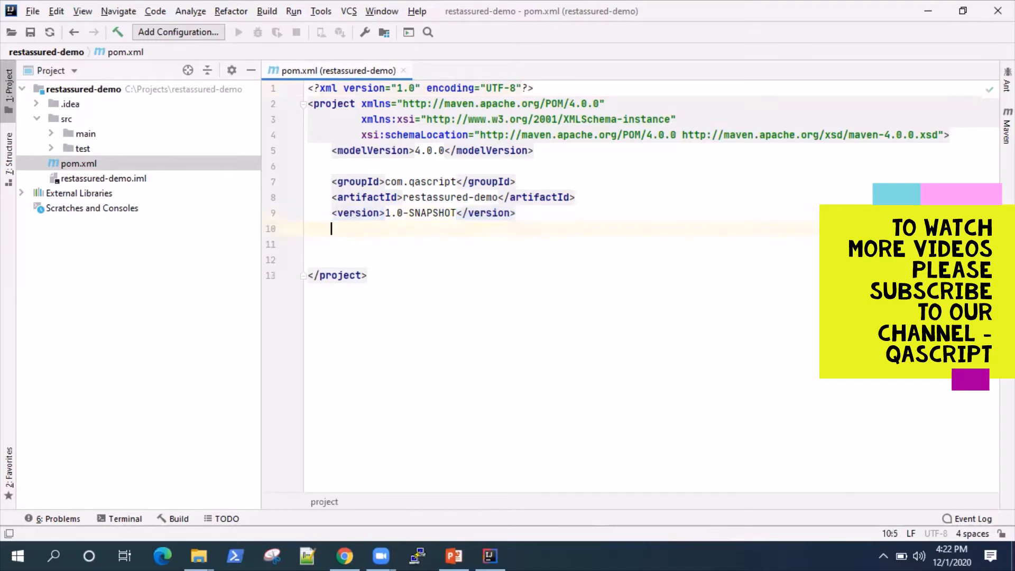
text(<)
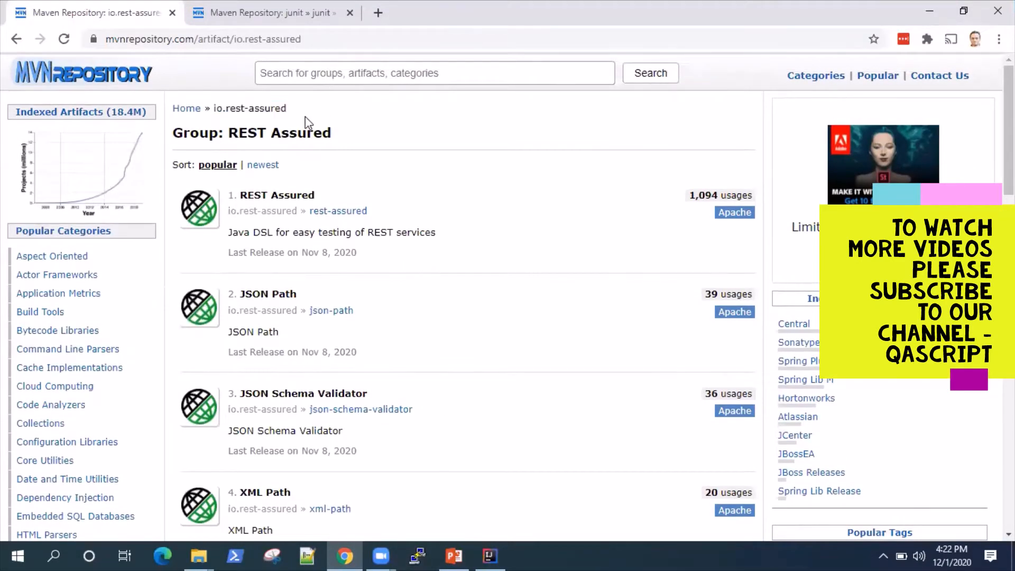
Search MVN Repository for rest assured and browse the results.
click(433, 73)
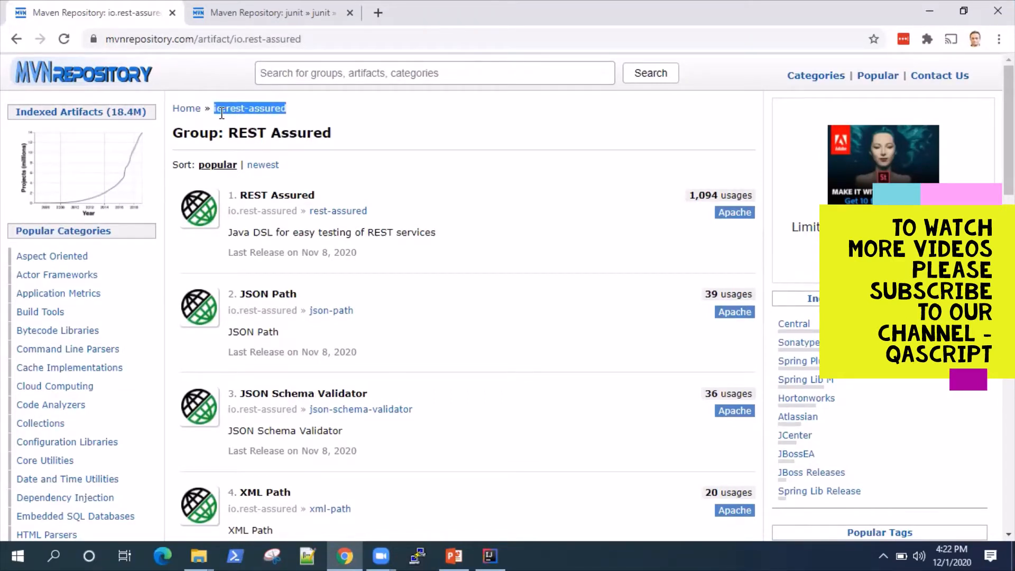
mouse_move(311, 118)
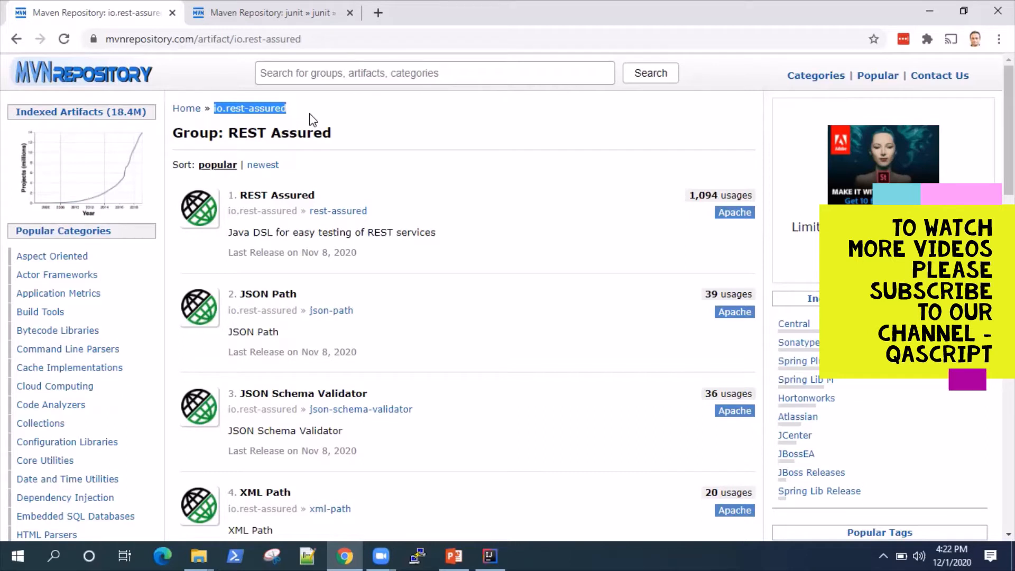
click(433, 73)
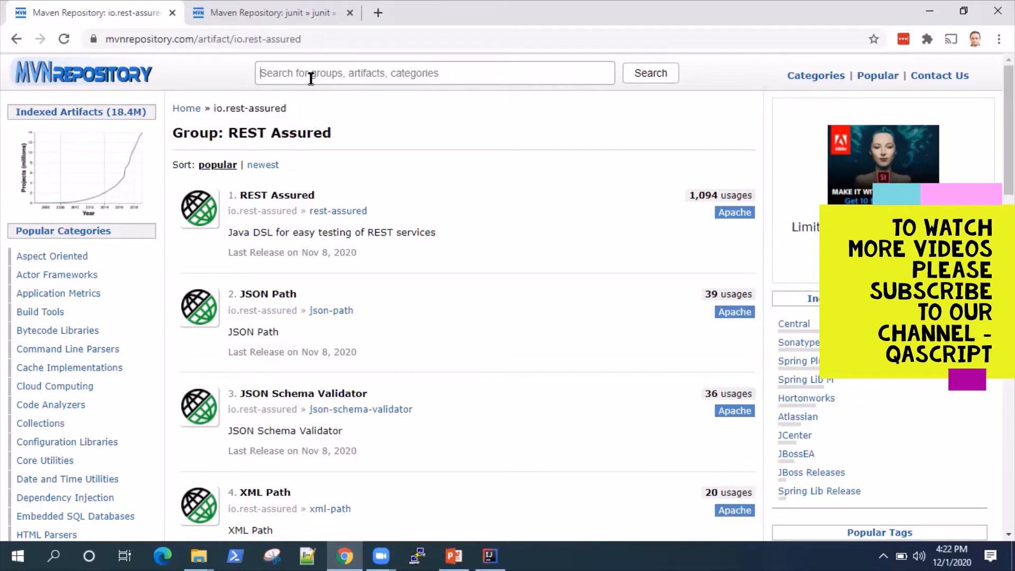
text(rest-)
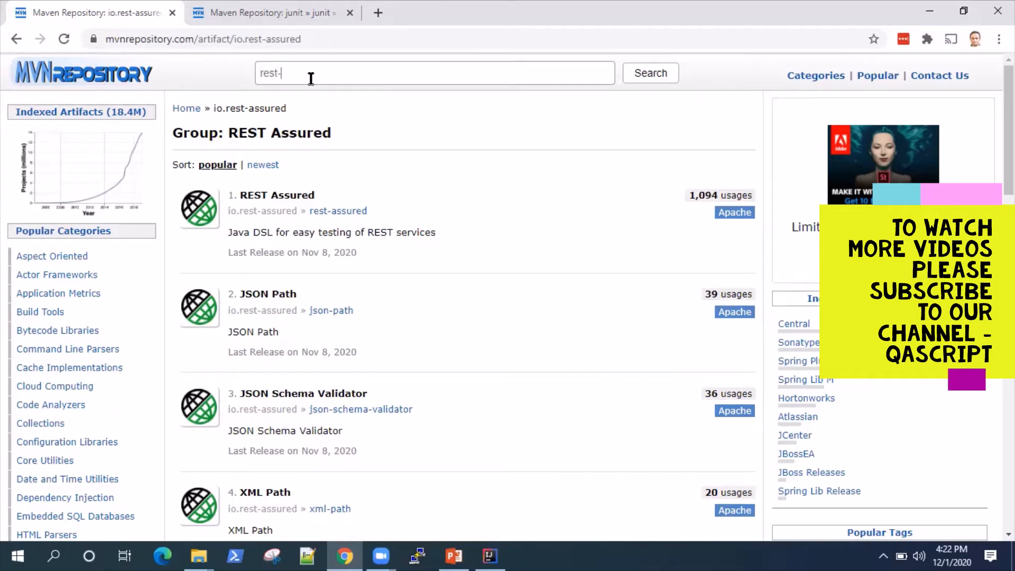
text(assured)
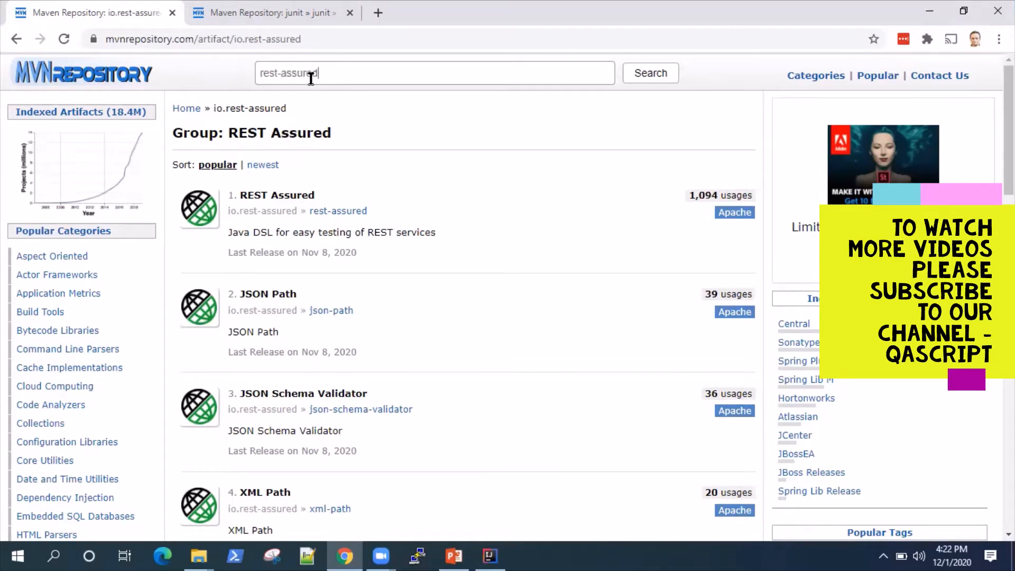
click(650, 73)
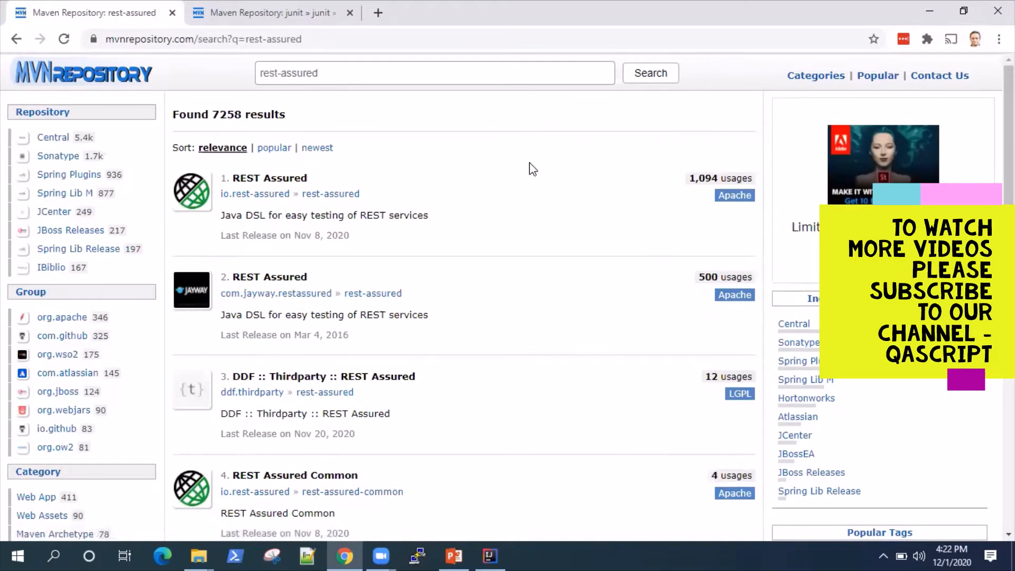
mouse_move(433, 328)
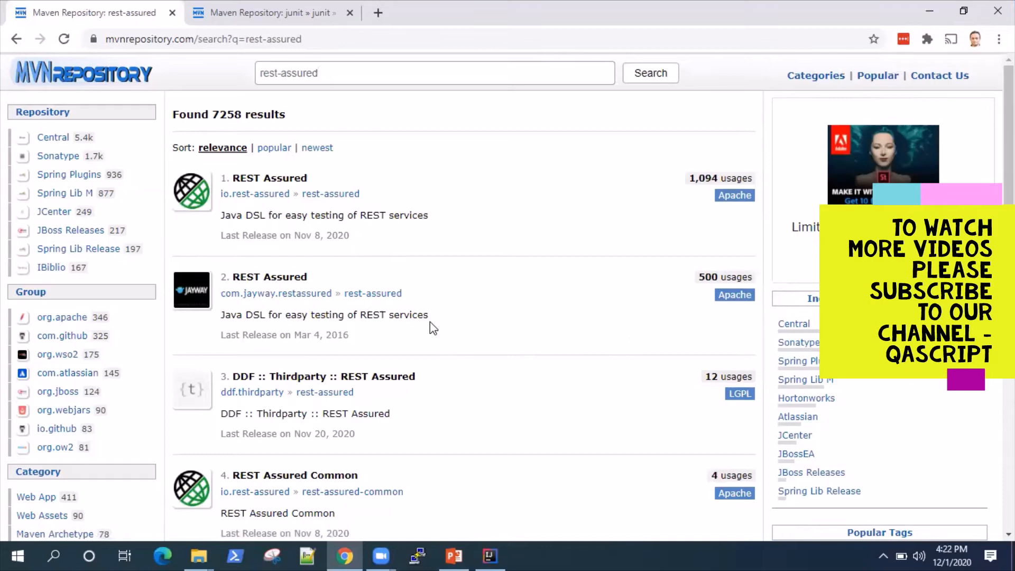
mouse_move(275, 293)
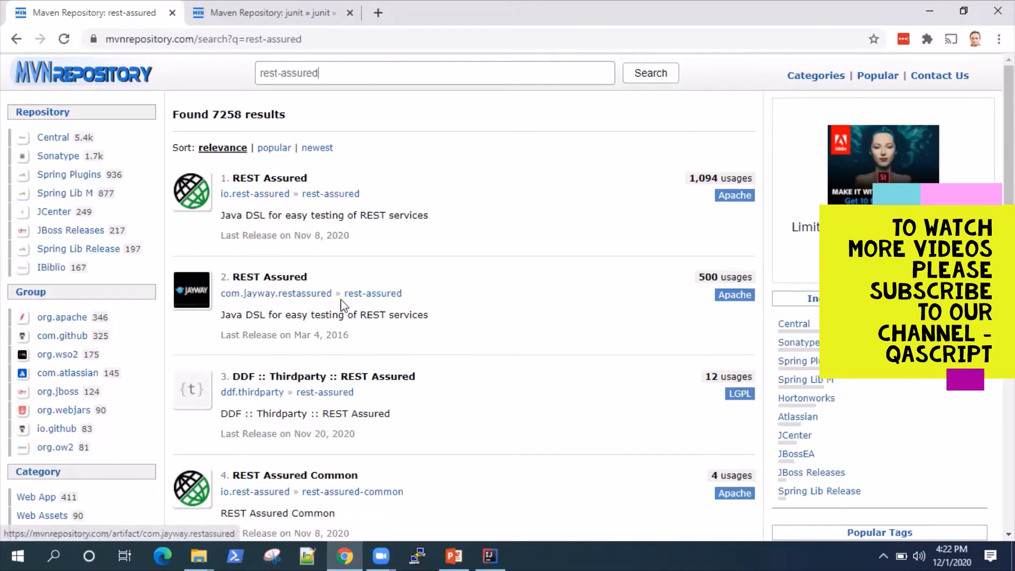
scroll(down, 3)
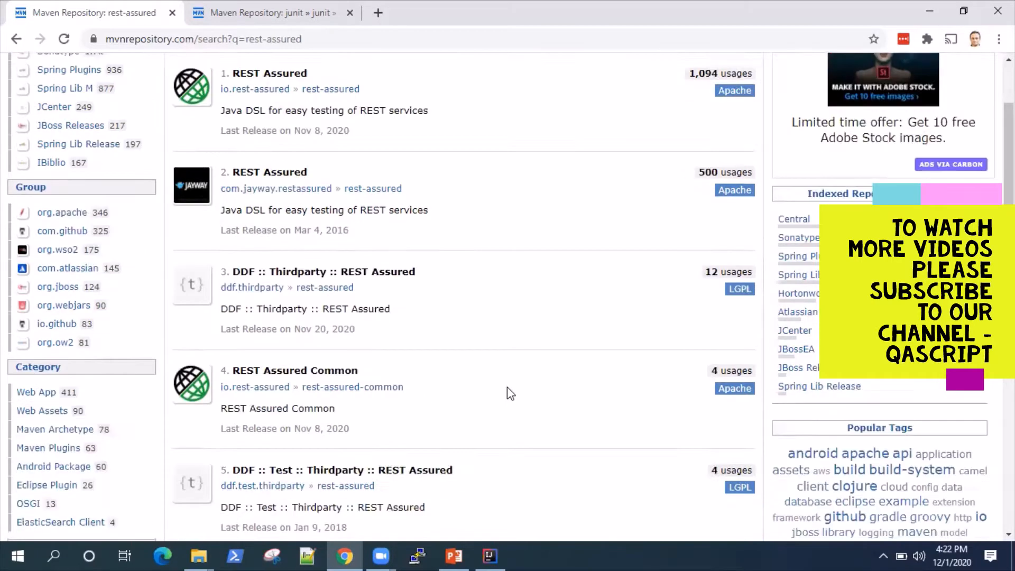
scroll(down, 3)
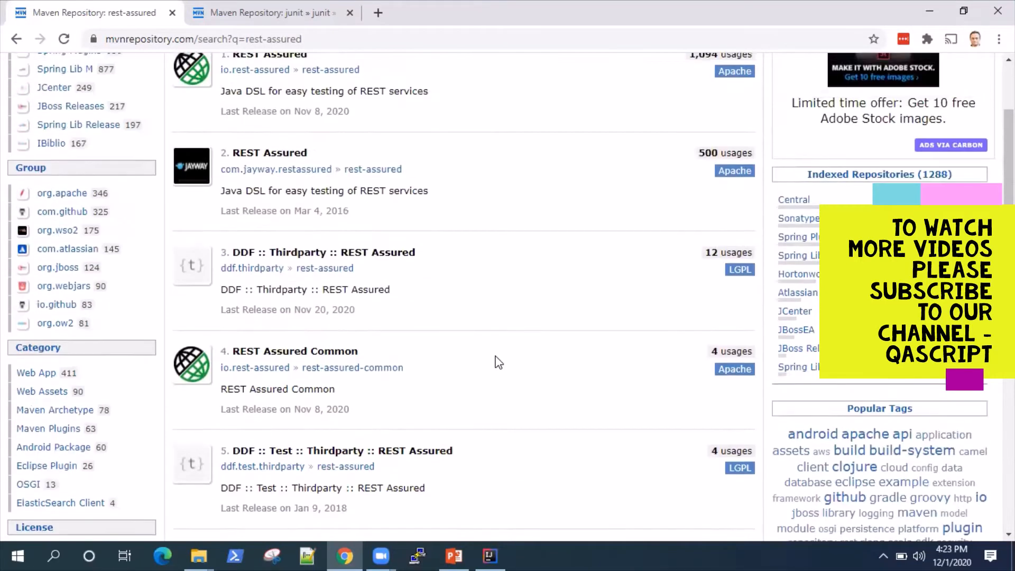
scroll(up, 3)
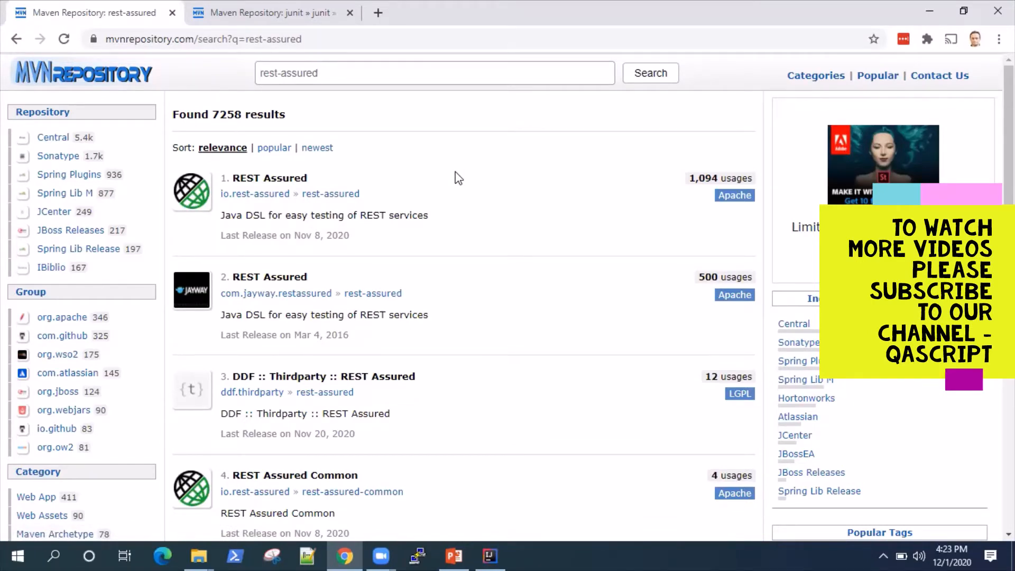
mouse_move(403, 178)
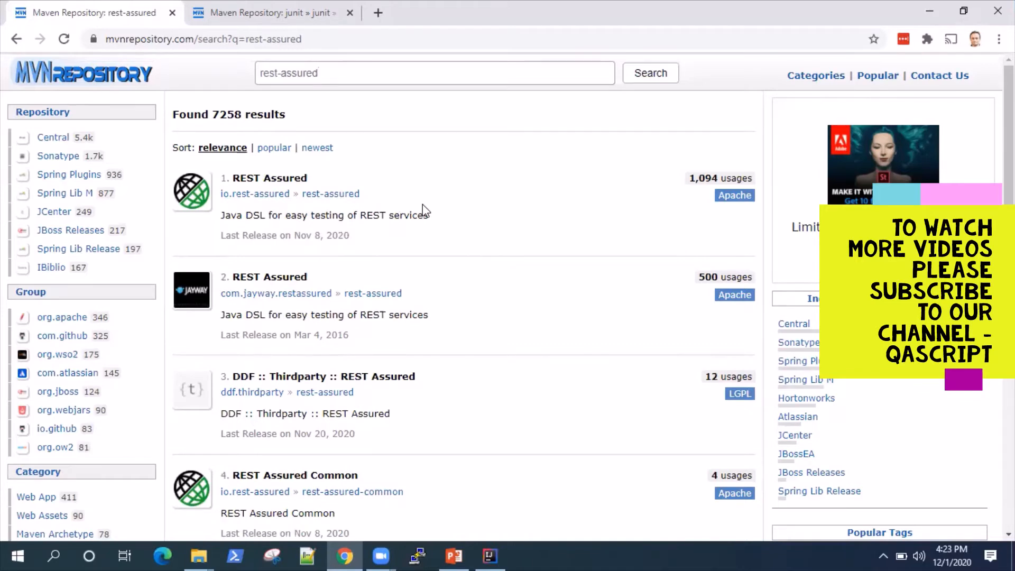
click(433, 73)
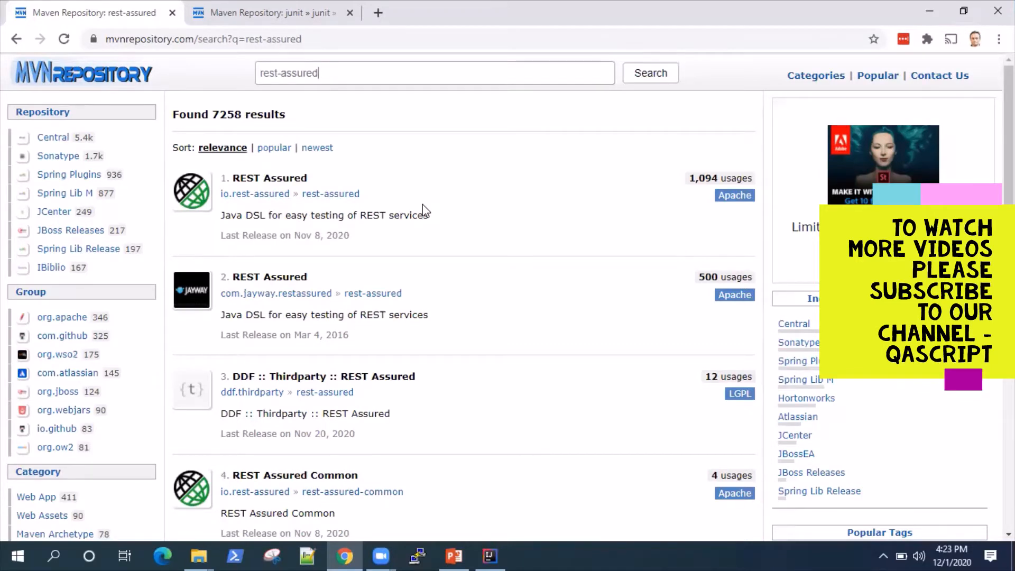
mouse_move(286, 193)
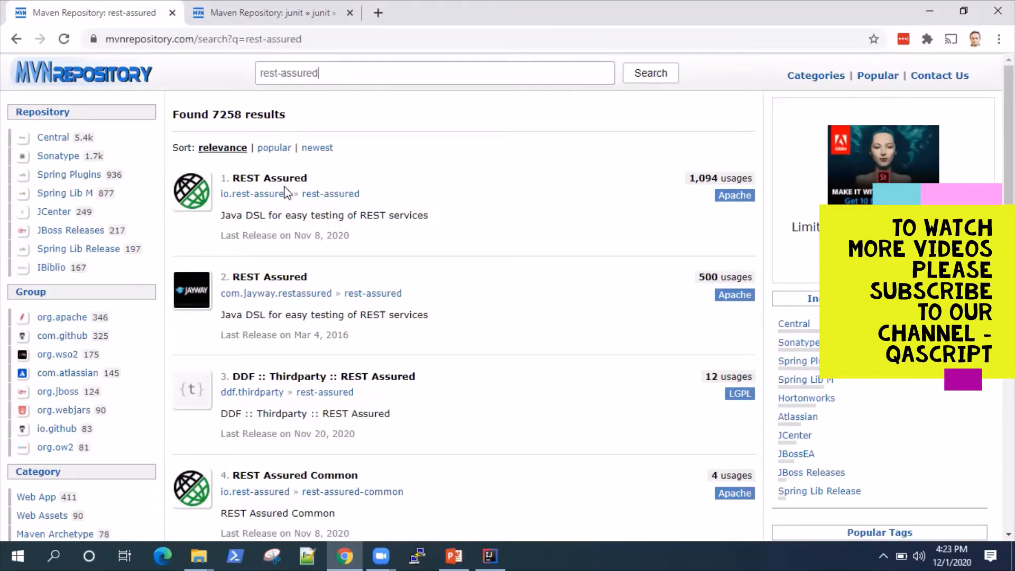
mouse_move(254, 194)
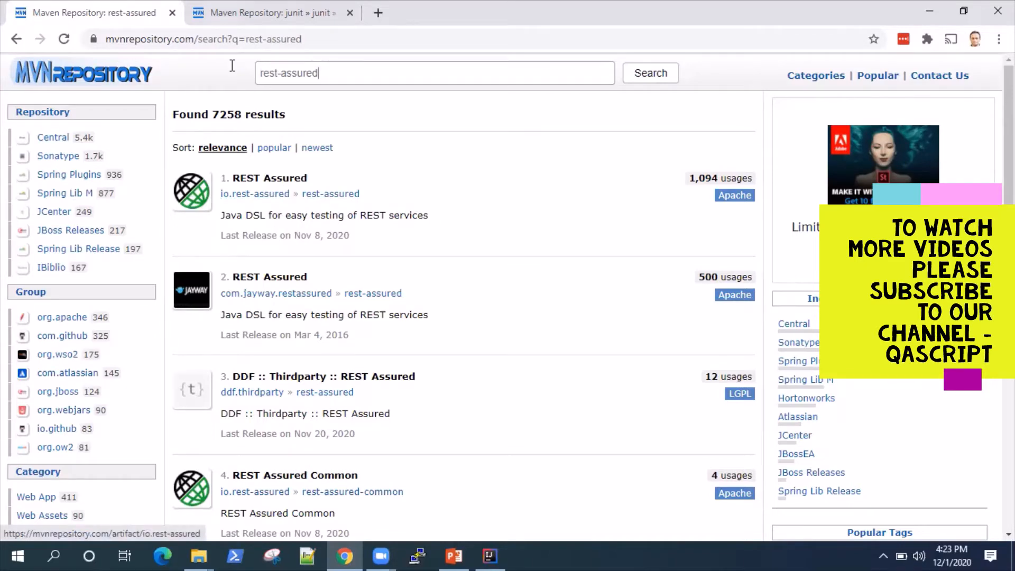
Open io.rest-assured REST Assured 4.3.2 and copy its Maven dependency snippet.
click(269, 178)
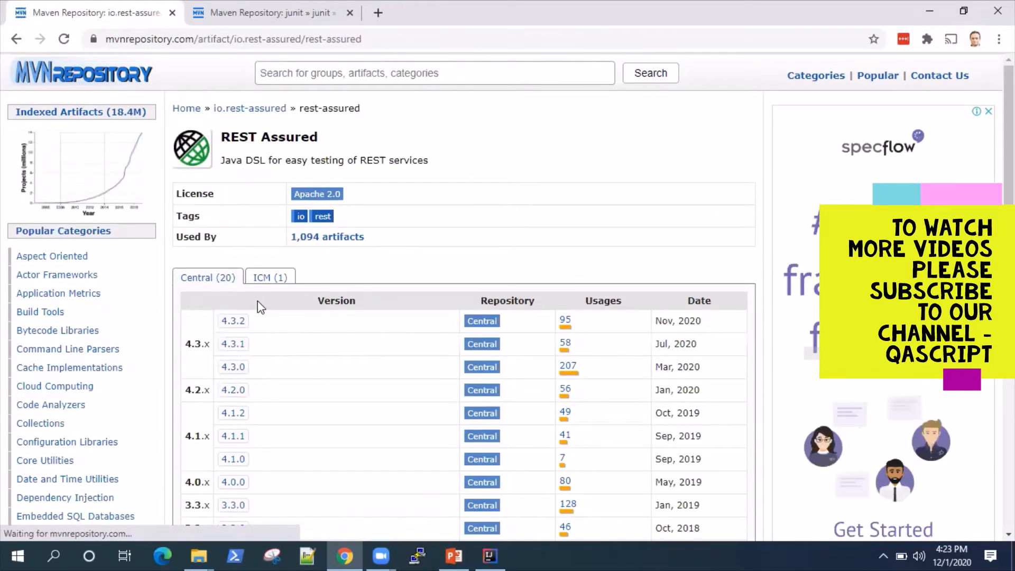
click(232, 321)
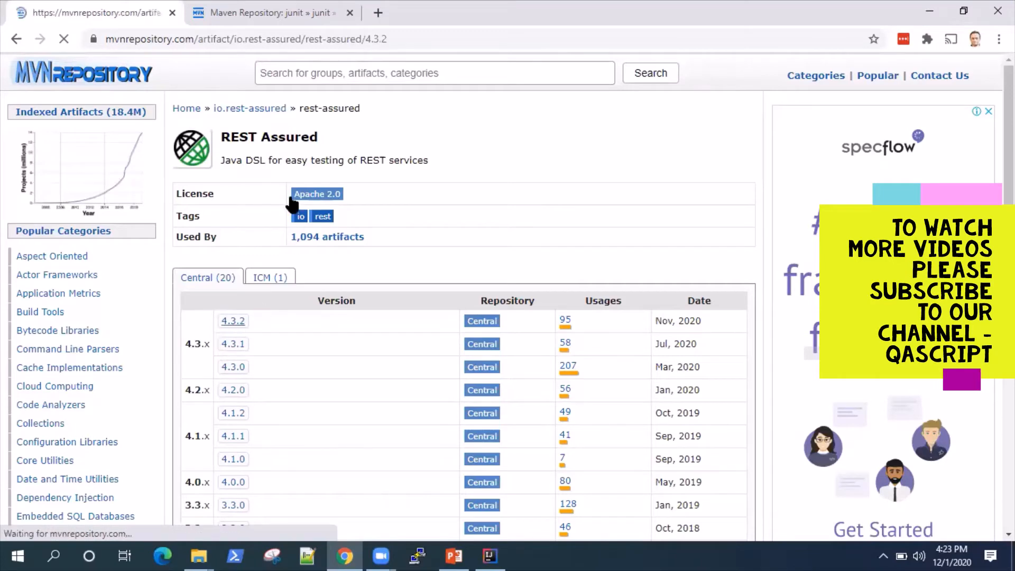
click(232, 320)
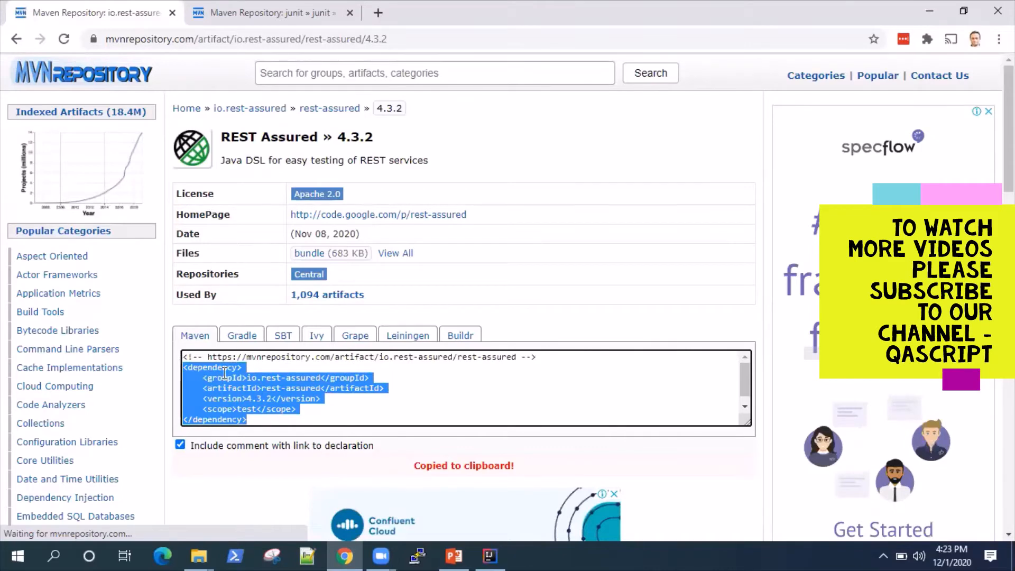
click(488, 555)
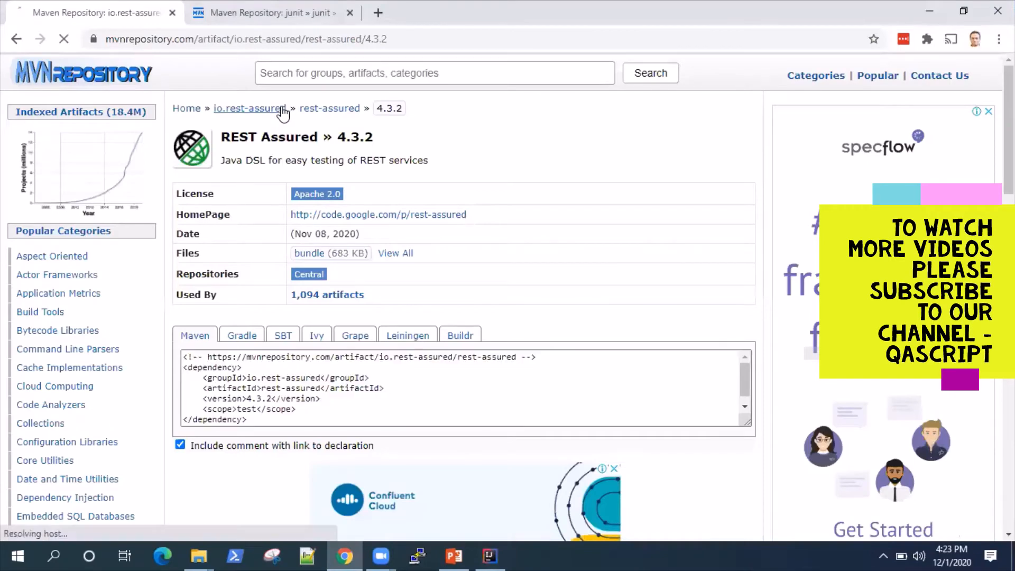
Browse the io.rest-assured group listing and open the XML Path artifact in a new tab.
click(249, 107)
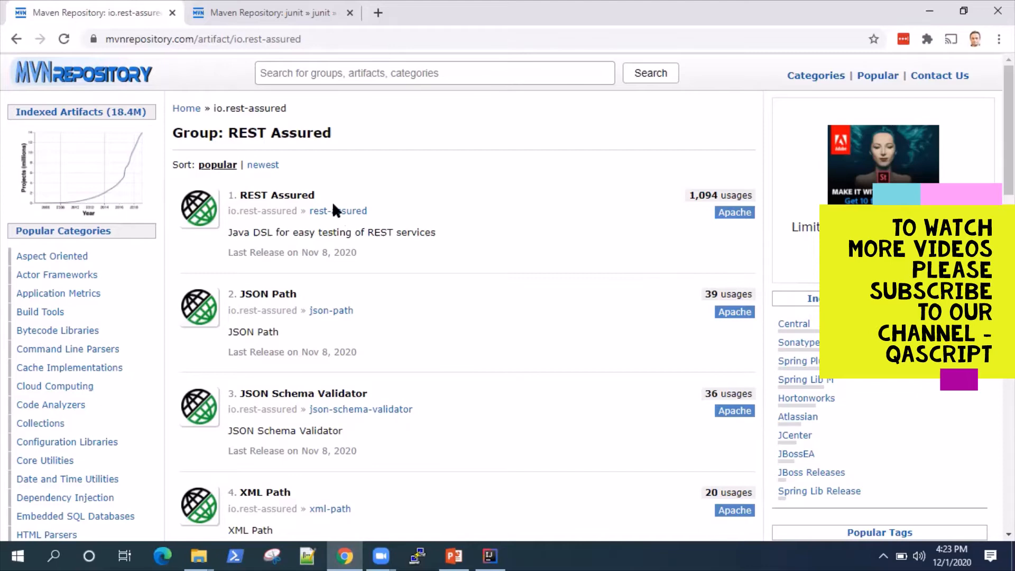
mouse_move(505, 278)
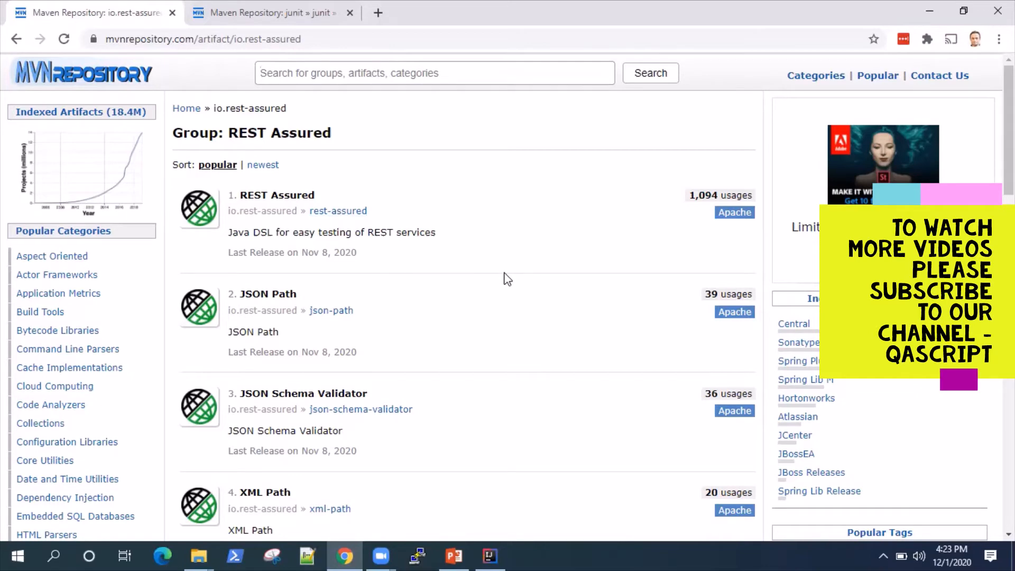
scroll(down, 3)
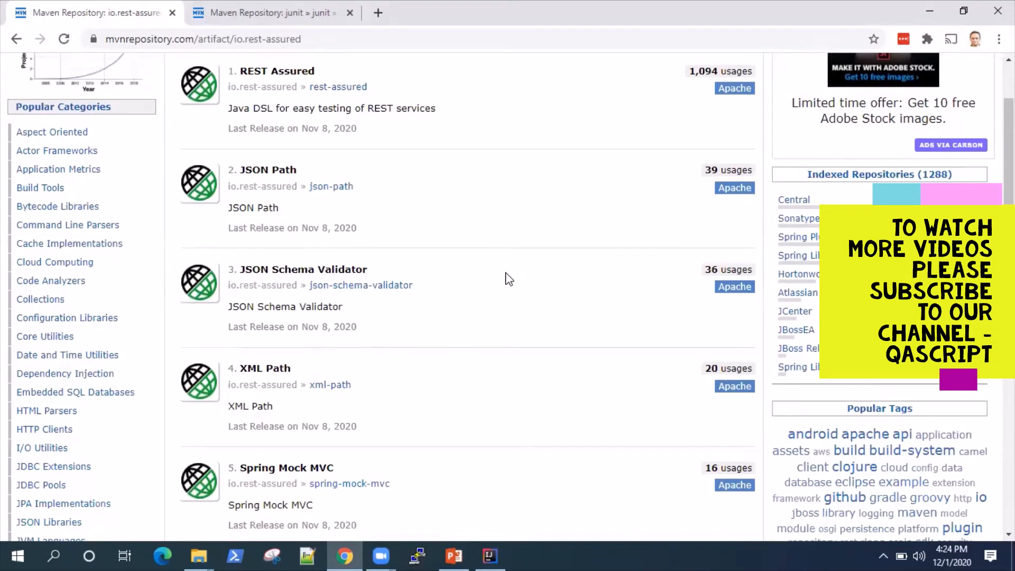
mouse_move(350, 204)
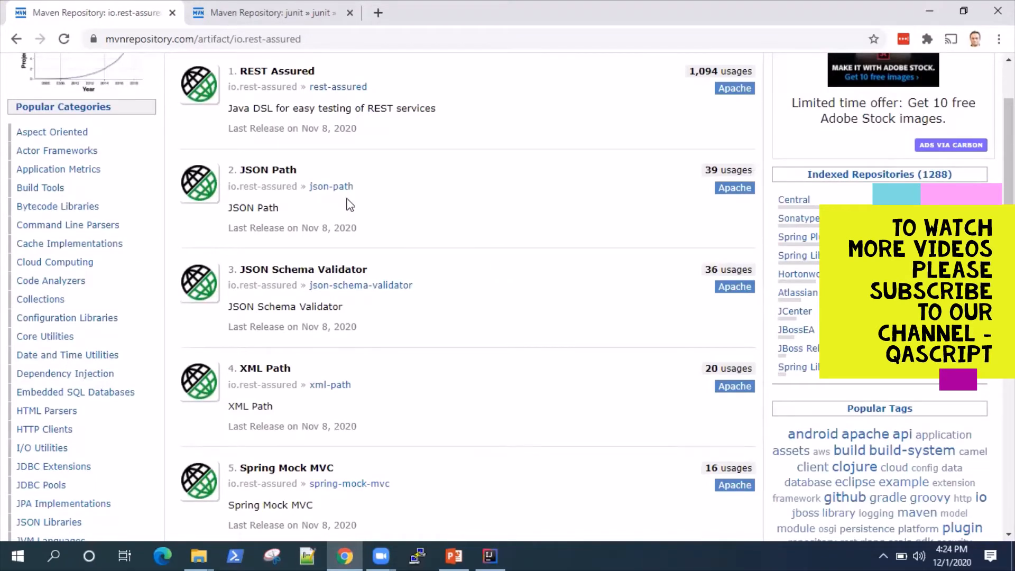
mouse_move(331, 186)
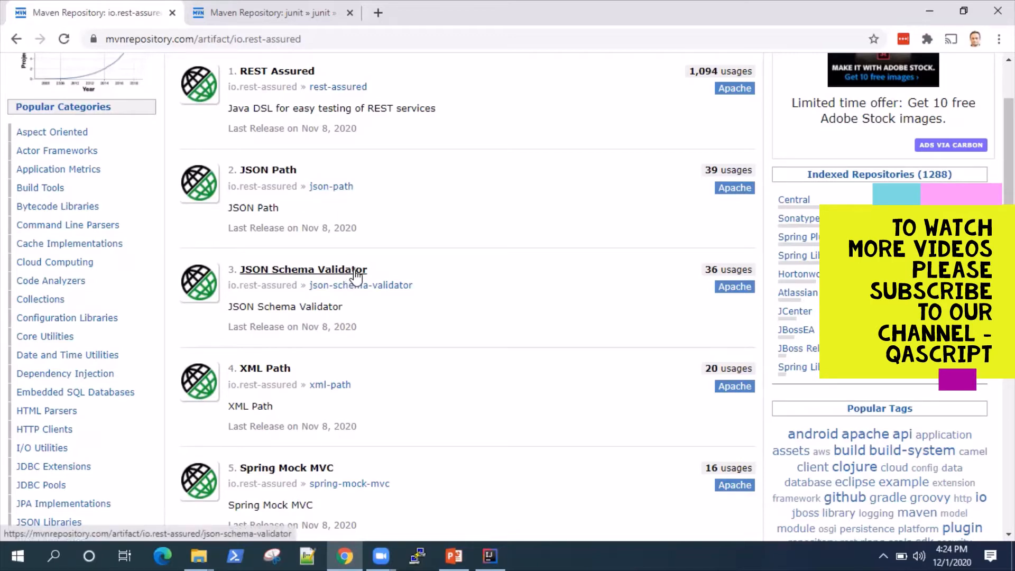
mouse_move(329, 385)
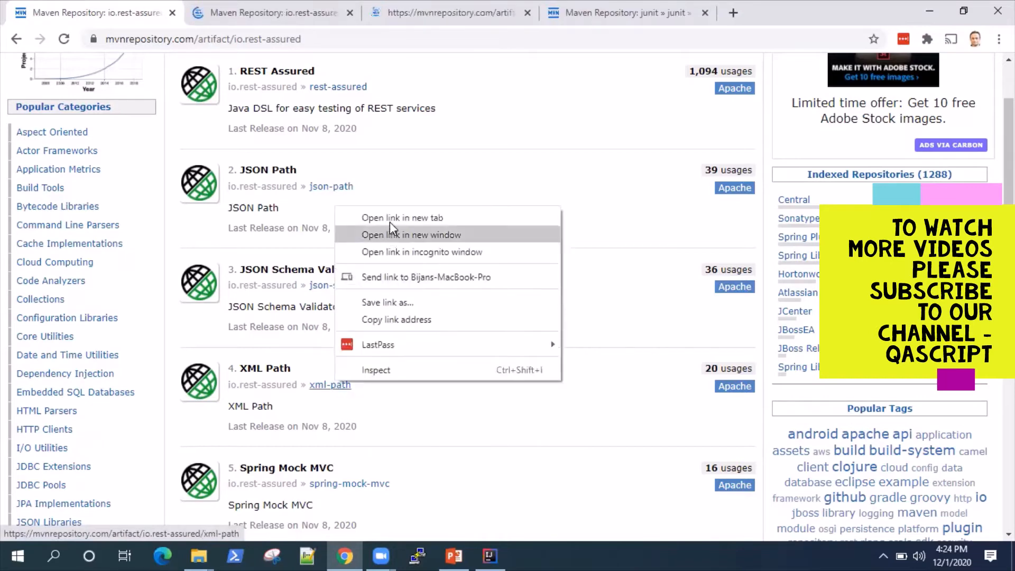
click(402, 218)
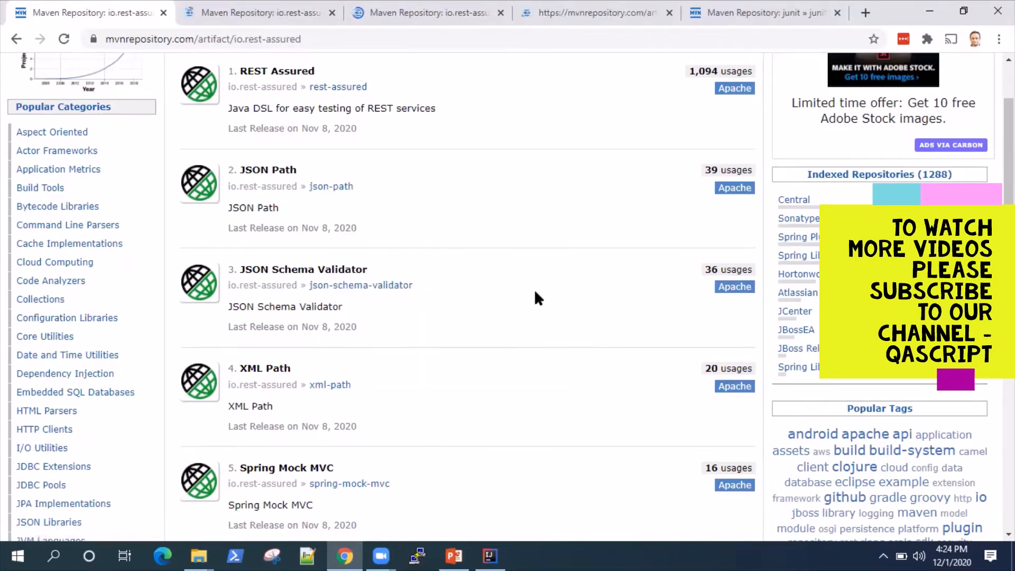
scroll(down, 3)
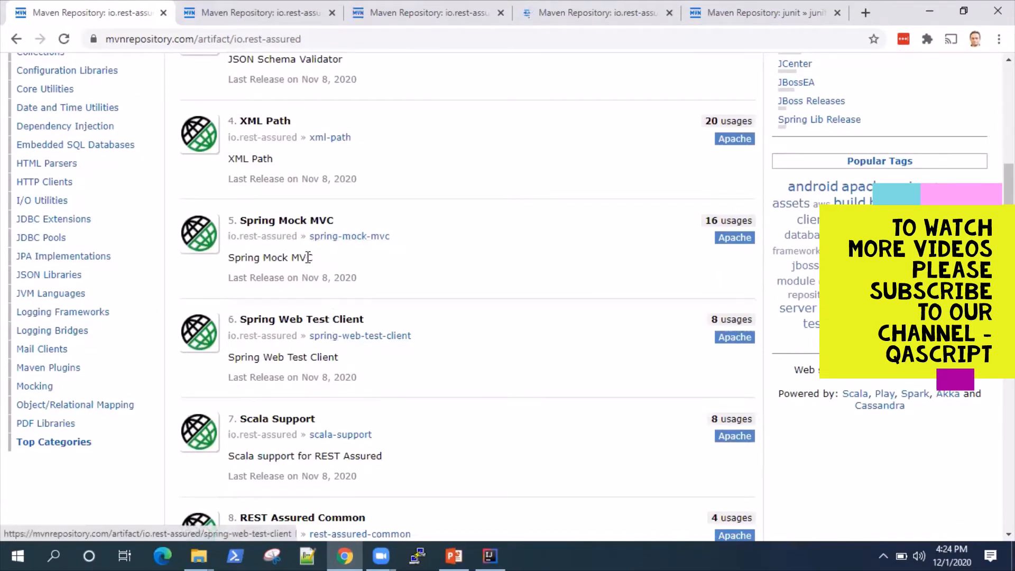
scroll(down, 3)
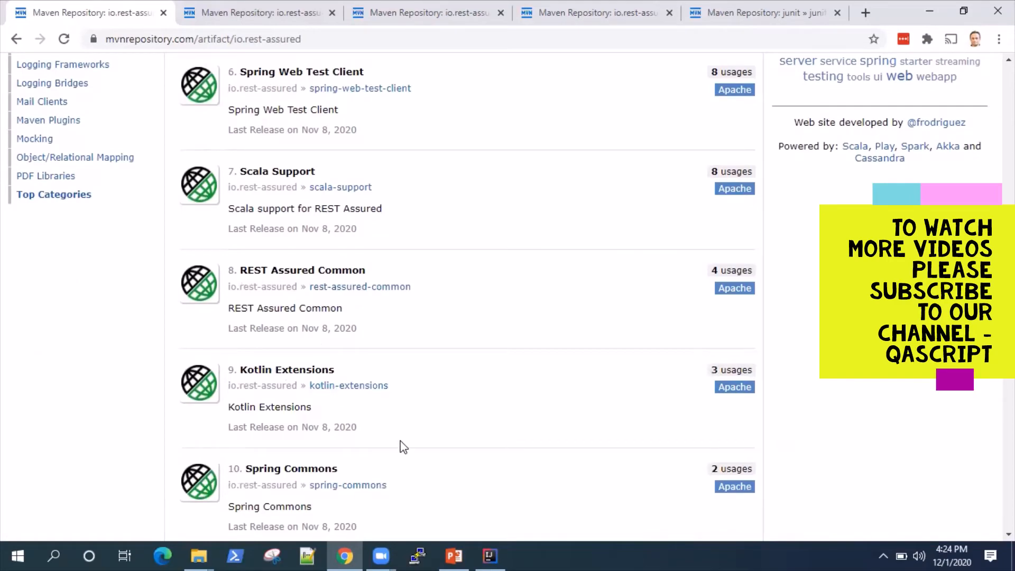
scroll(down, 3)
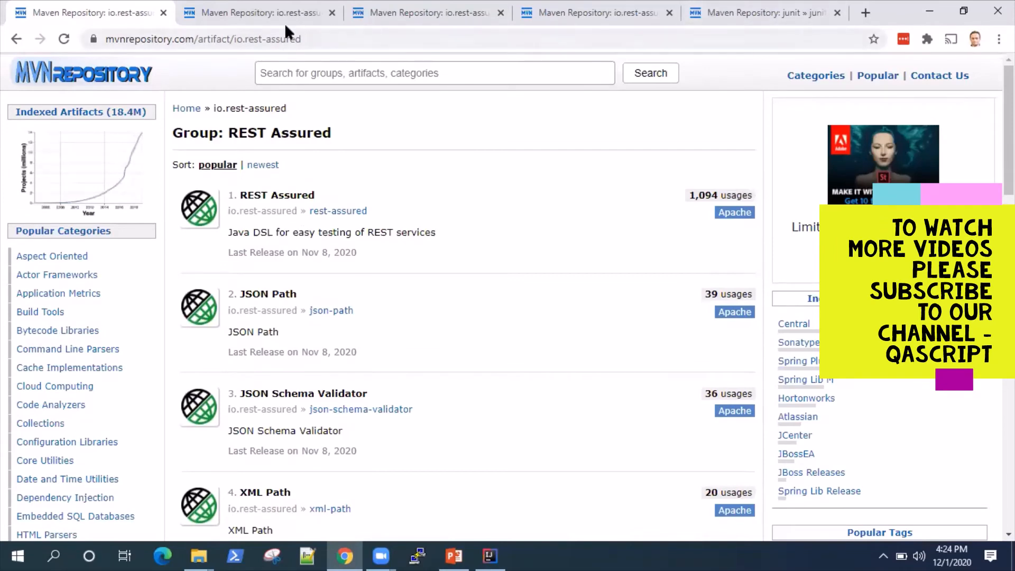
Copy the JSON Path 4.3.2 dependency and paste it into pom.xml.
click(268, 293)
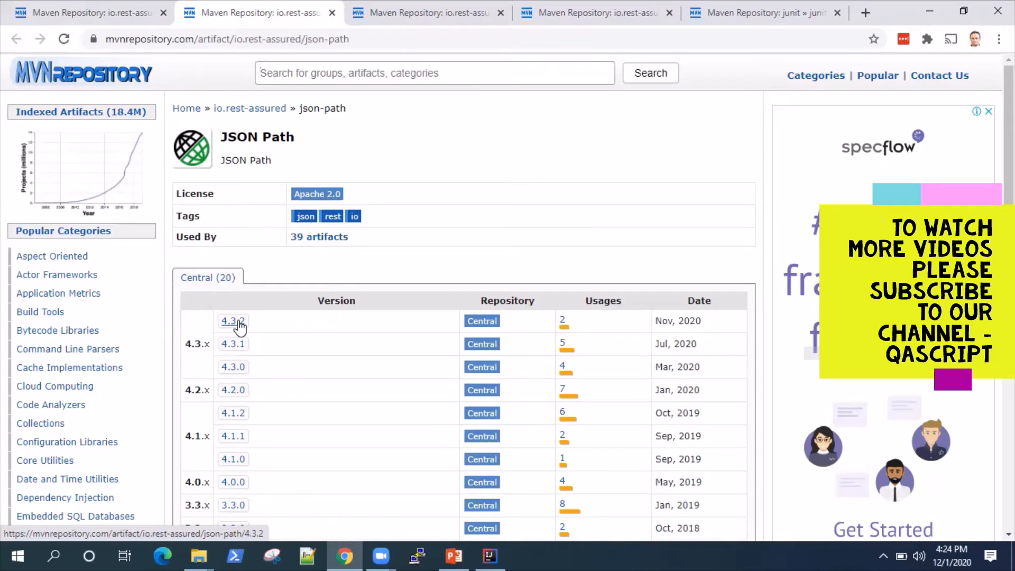
click(232, 320)
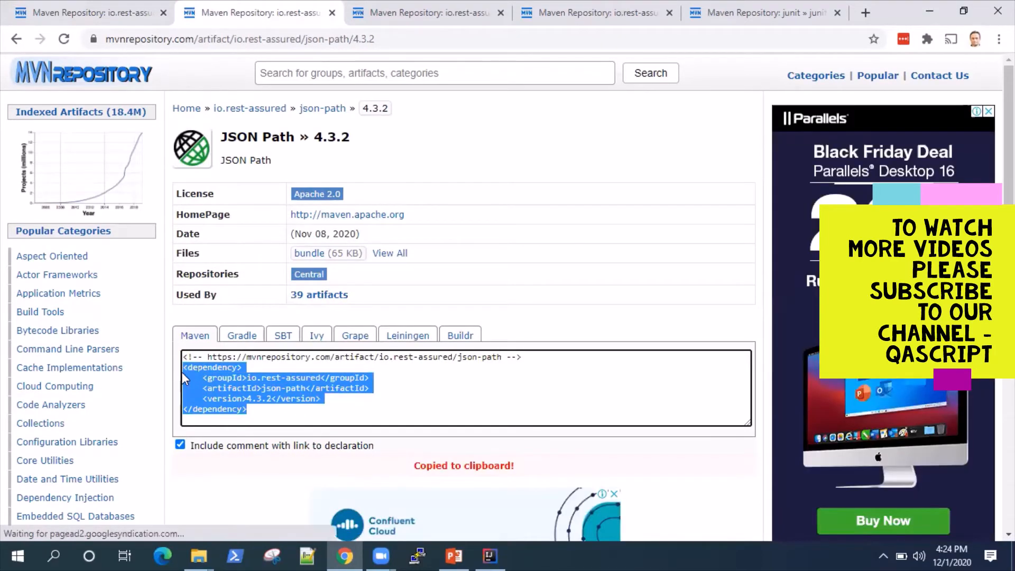
click(488, 555)
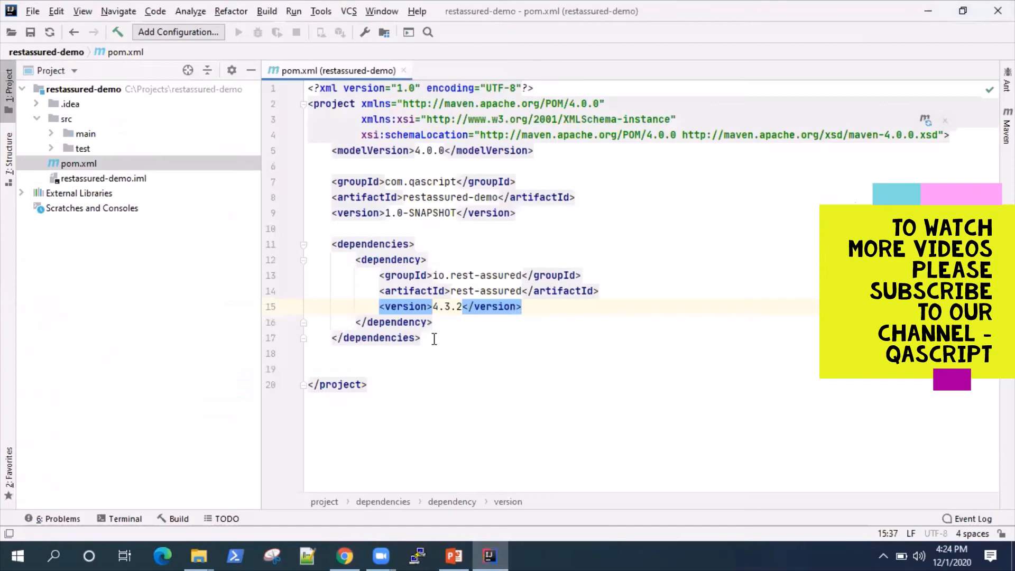
key(enter)
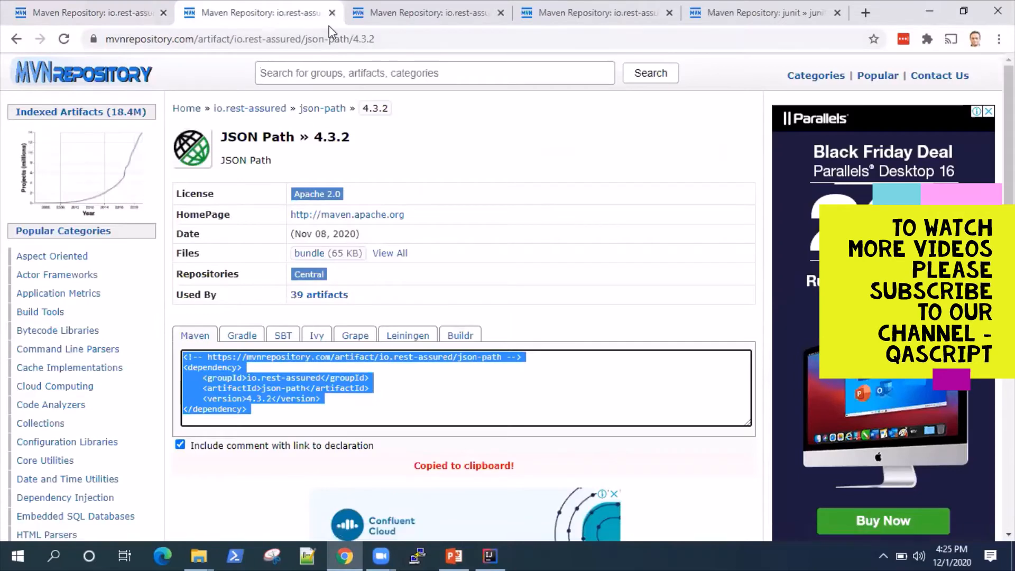
right_click(259, 13)
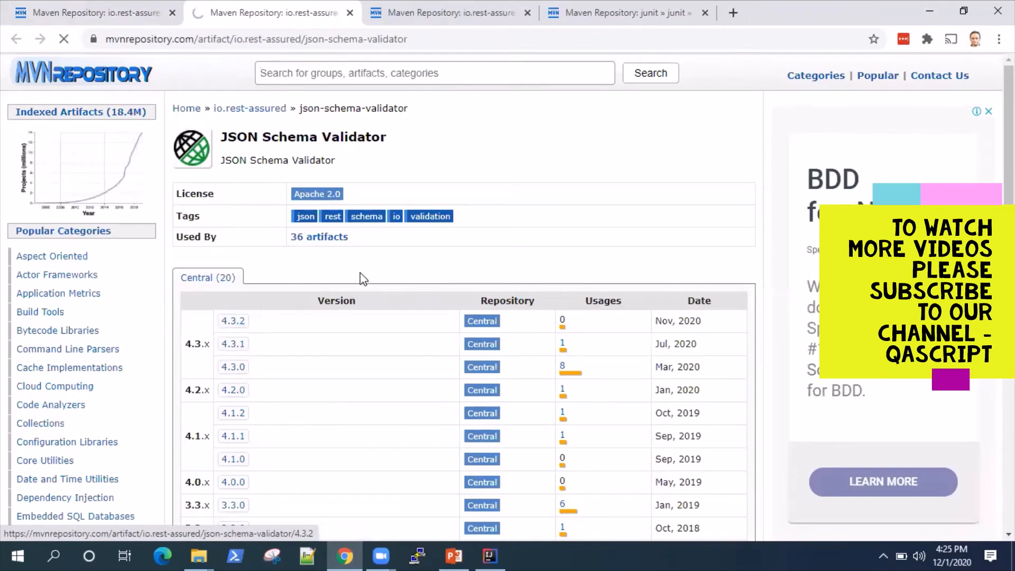
Copy the JSON Schema Validator 4.3.2 dependency and paste it into pom.xml.
click(233, 320)
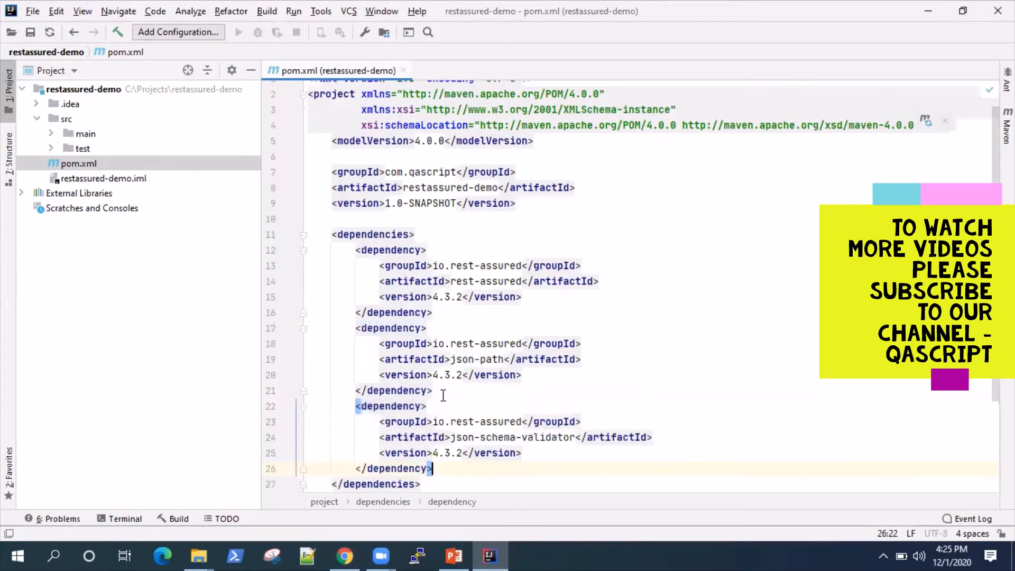
key(enter)
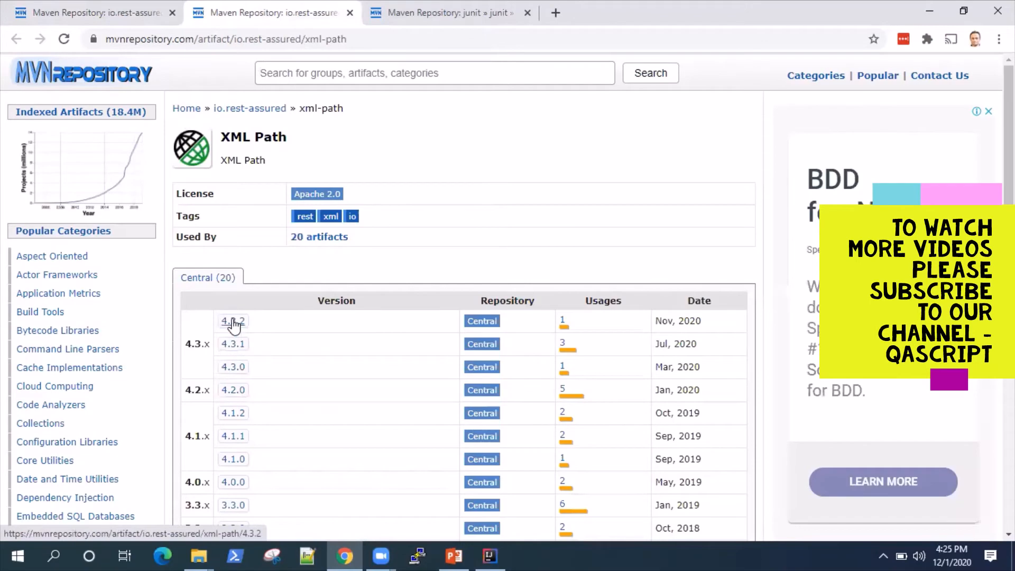
Copy the XML Path 4.3.2 dependency snippet for pom.xml.
click(231, 321)
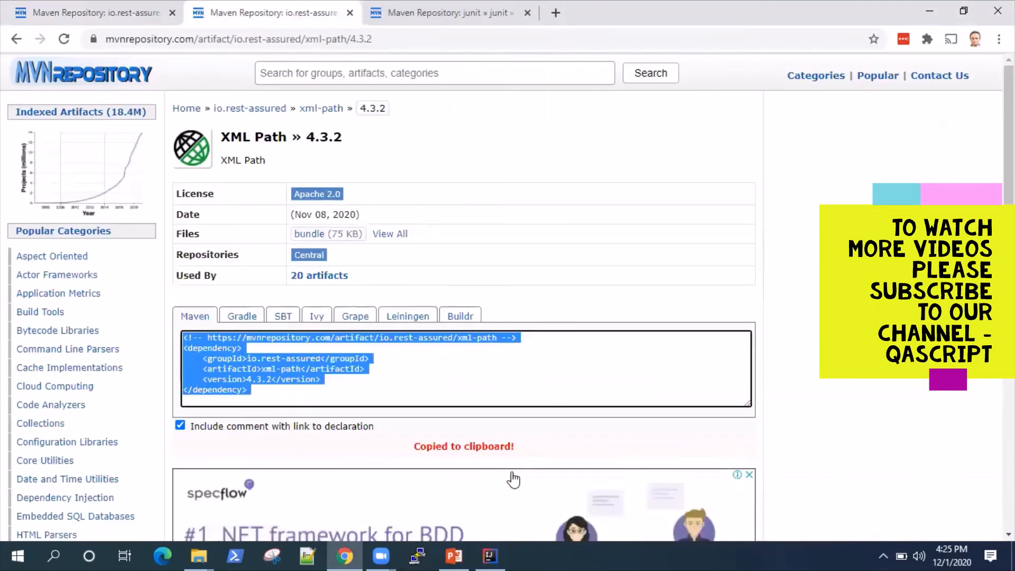
right_click(274, 13)
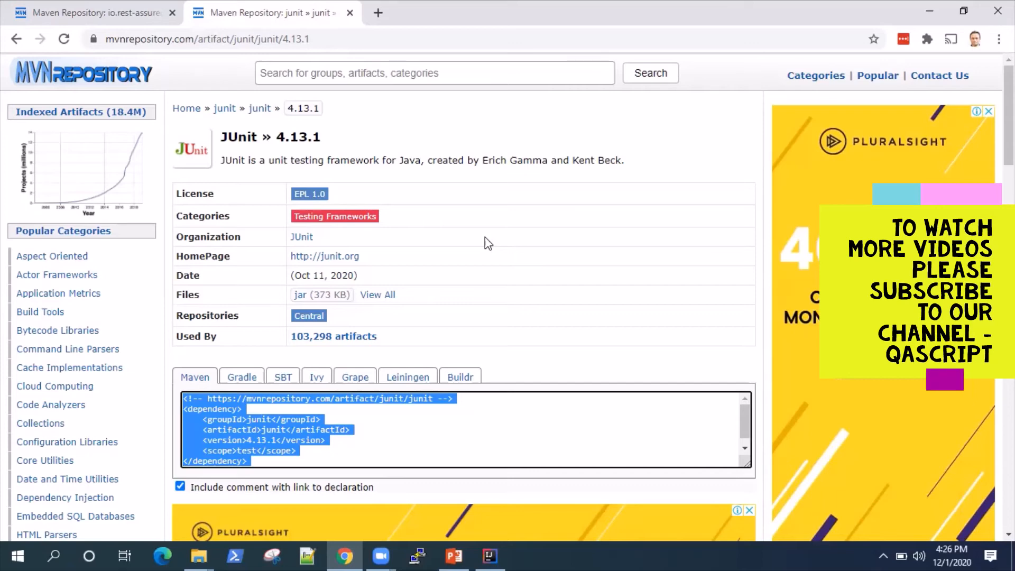
mouse_move(470, 270)
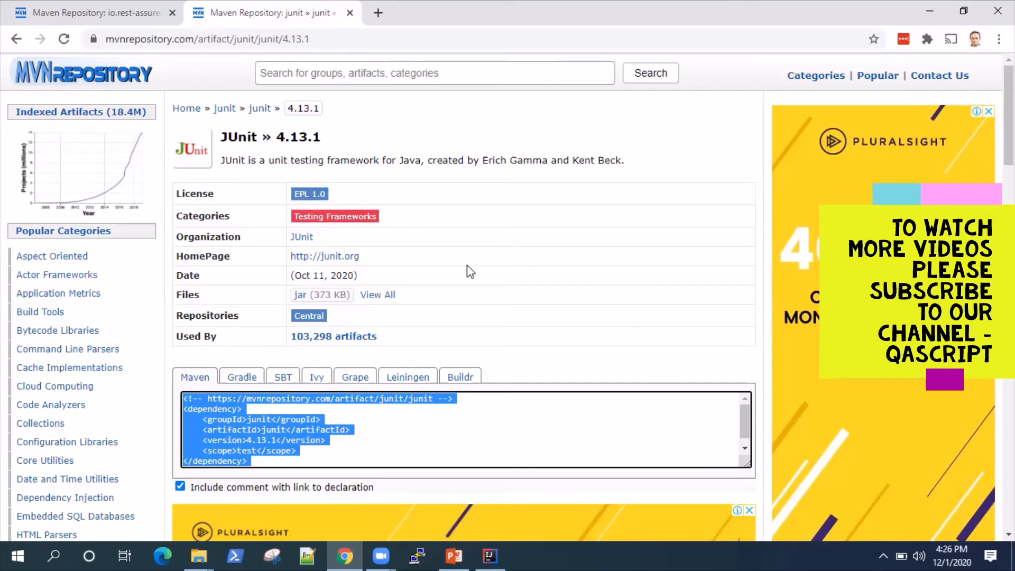
mouse_move(296, 393)
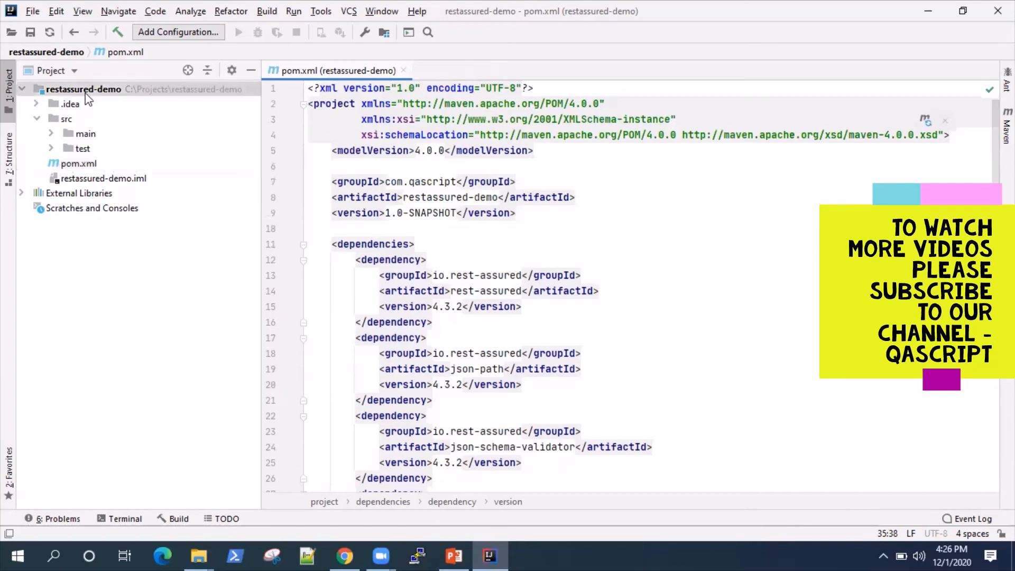
Reload the restassured-demo Maven project via Maven > Reload project.
right_click(83, 89)
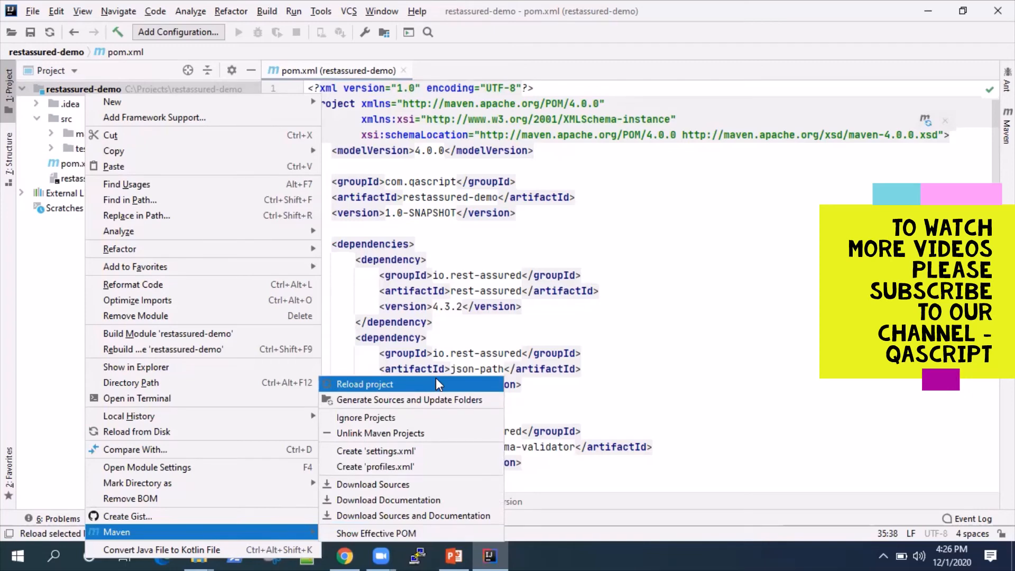
click(364, 384)
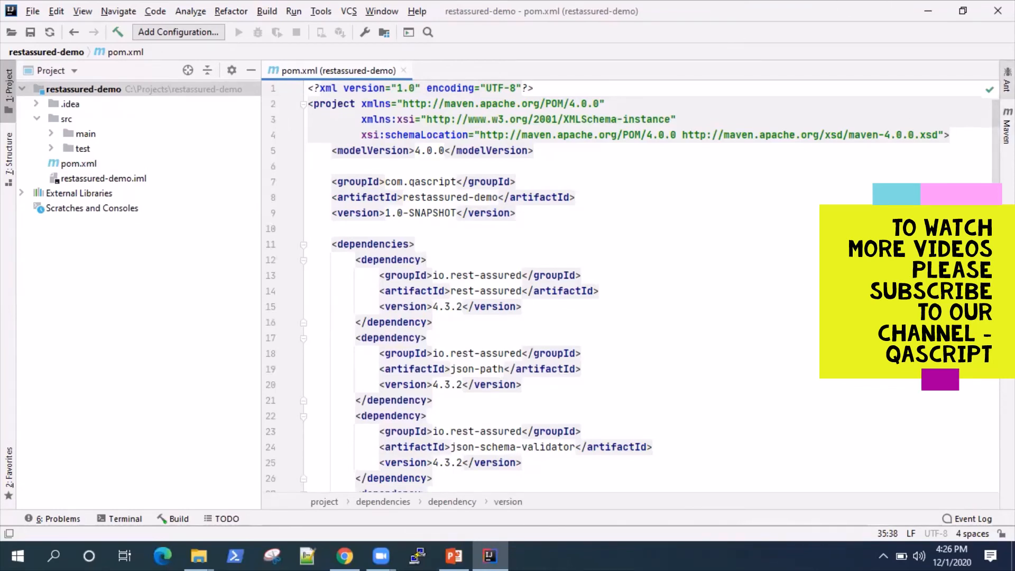
Expand restassured-demo Dependencies in the Maven tool window to verify rest-assured, json-path, json-schema-validator, xml-path and junit resolved.
click(1007, 128)
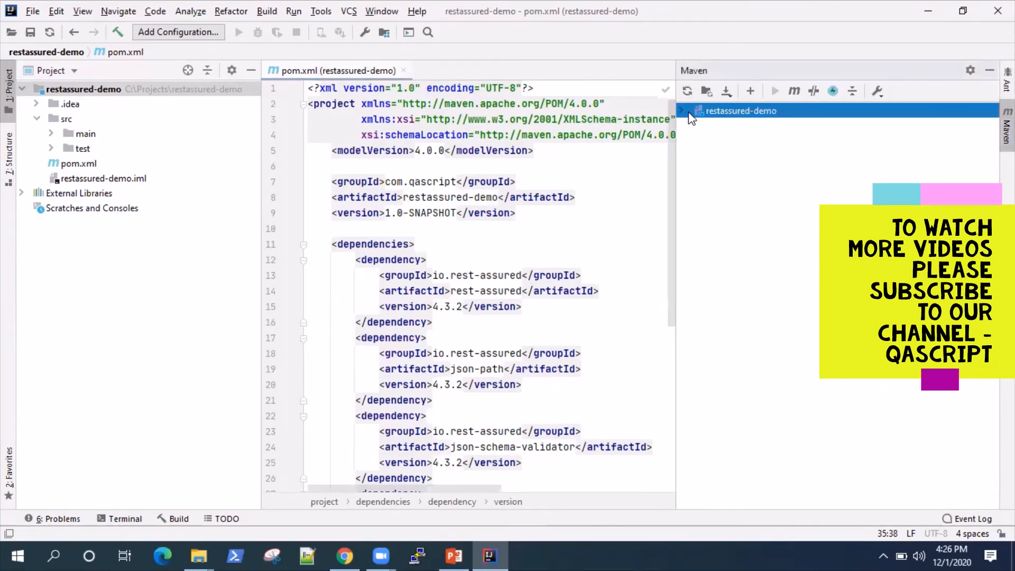
click(682, 111)
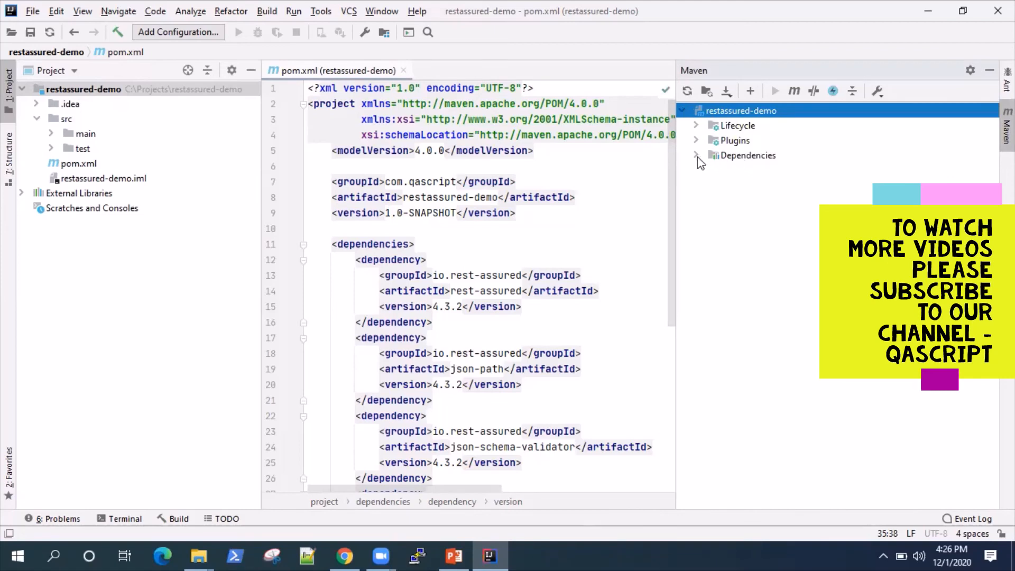
click(696, 155)
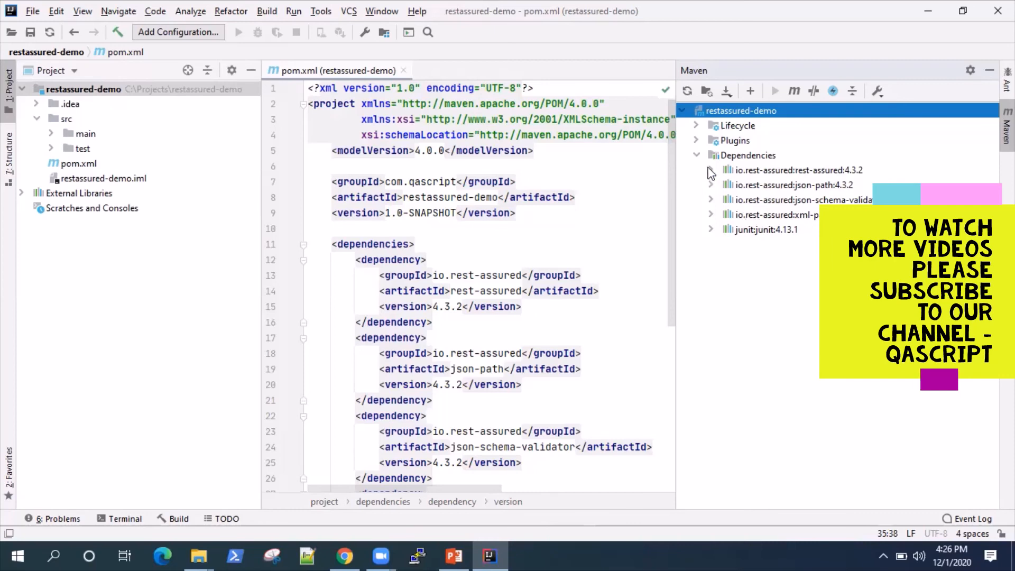
click(710, 169)
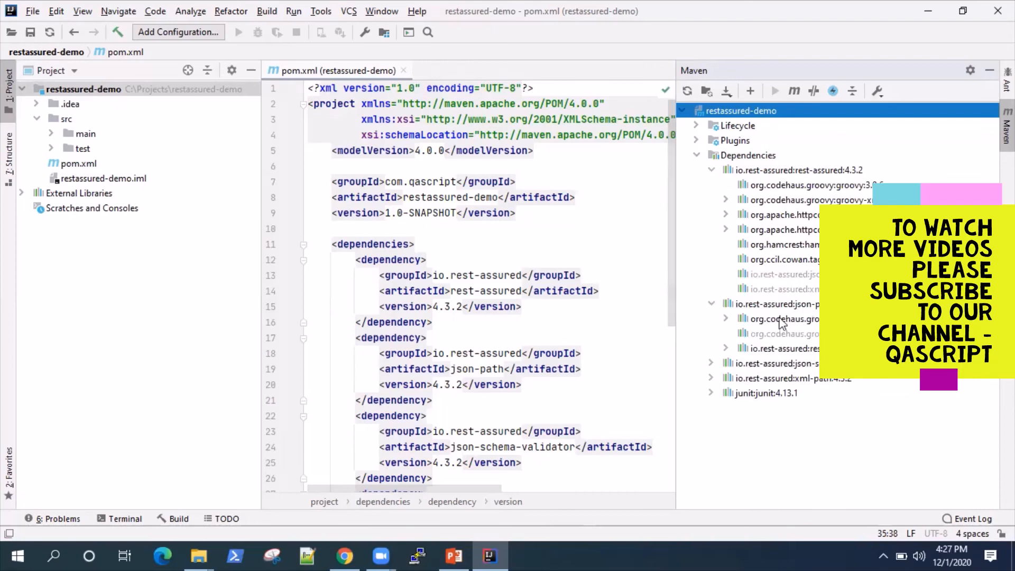
click(710, 363)
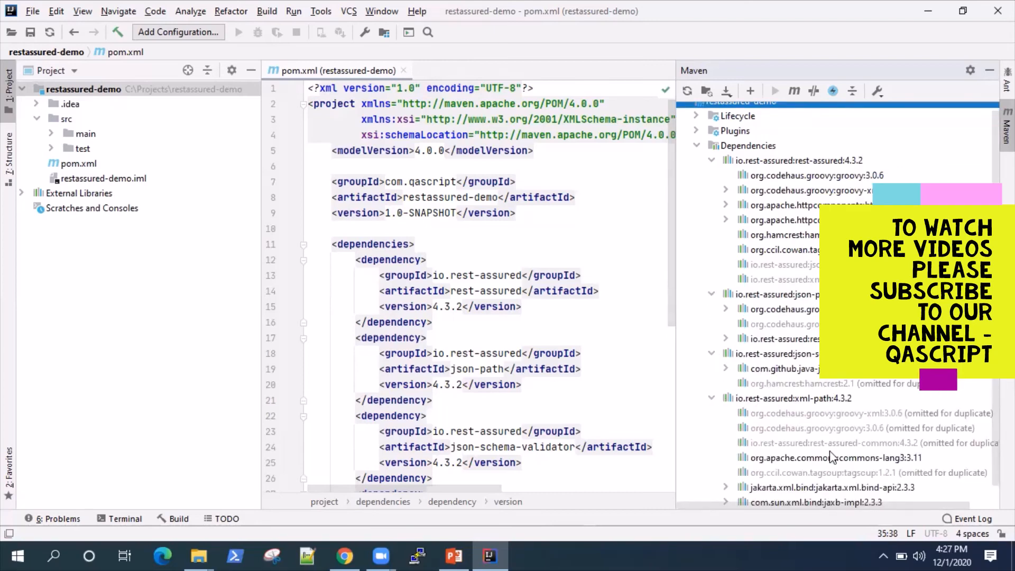
scroll(down, 3)
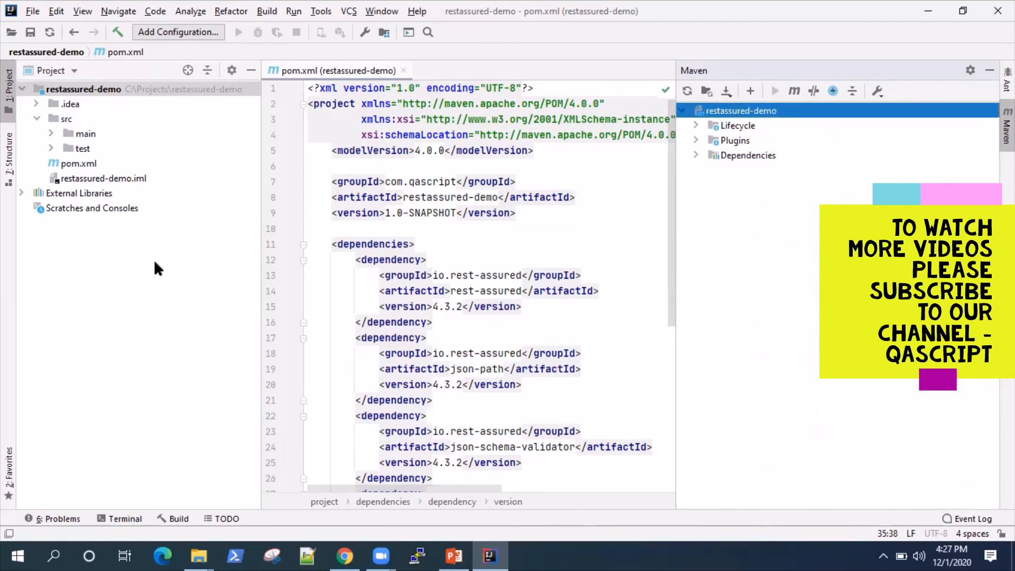
mouse_move(988, 71)
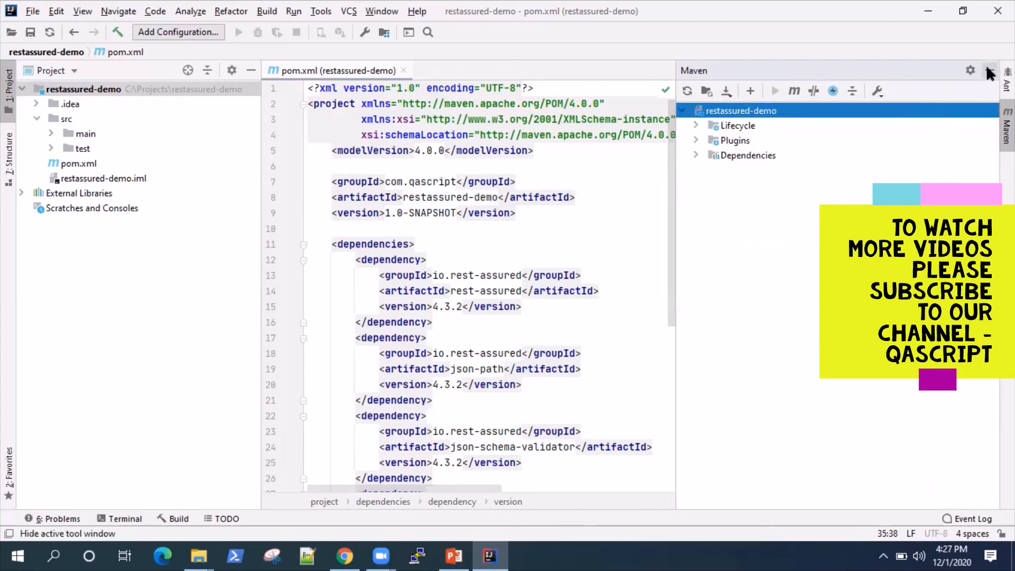
Hide the Maven tool window, leaving pom.xml in the editor.
click(989, 73)
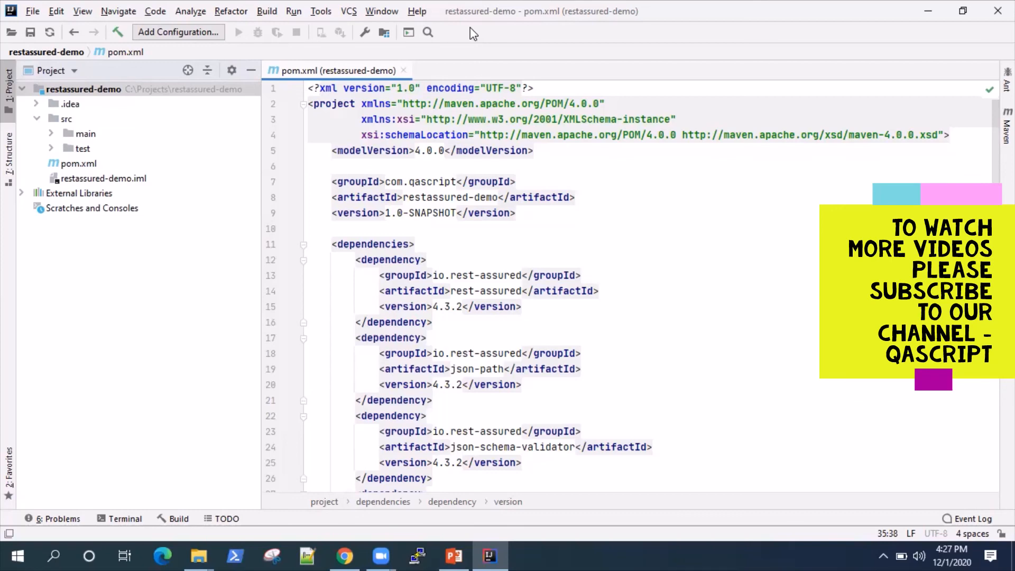
mouse_move(781, 38)
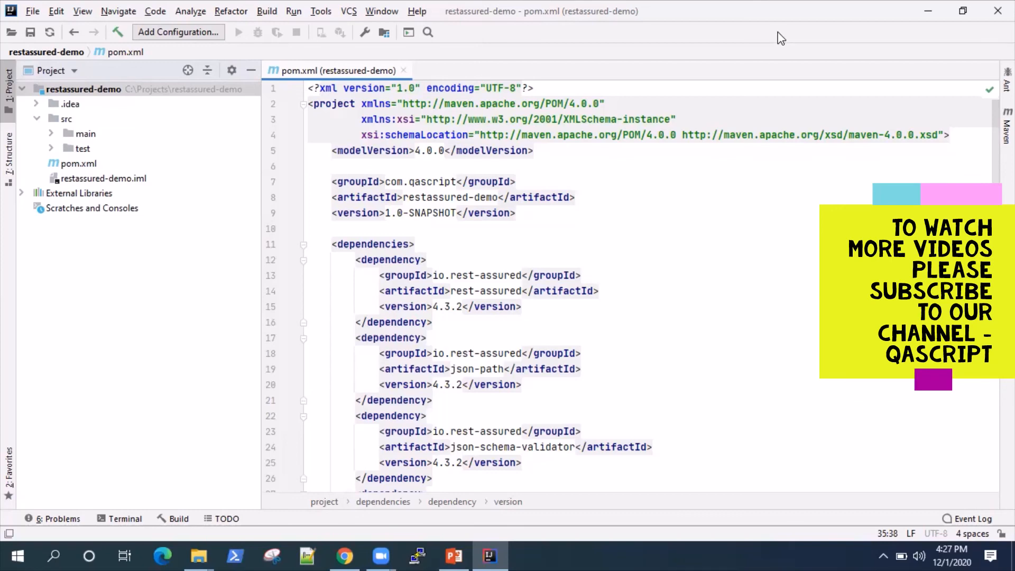